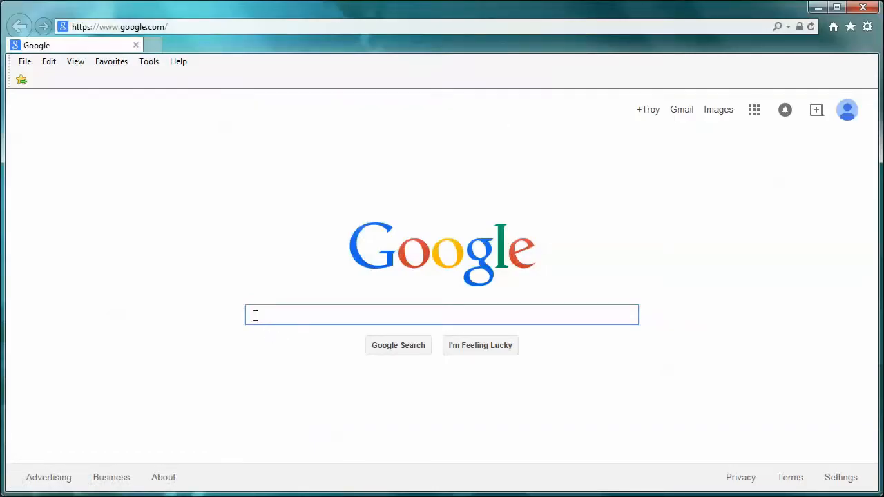
# Search Google for 'forge mod loader' to find the Minecraft Forge files site.
pyautogui.rightClick(276, 316)
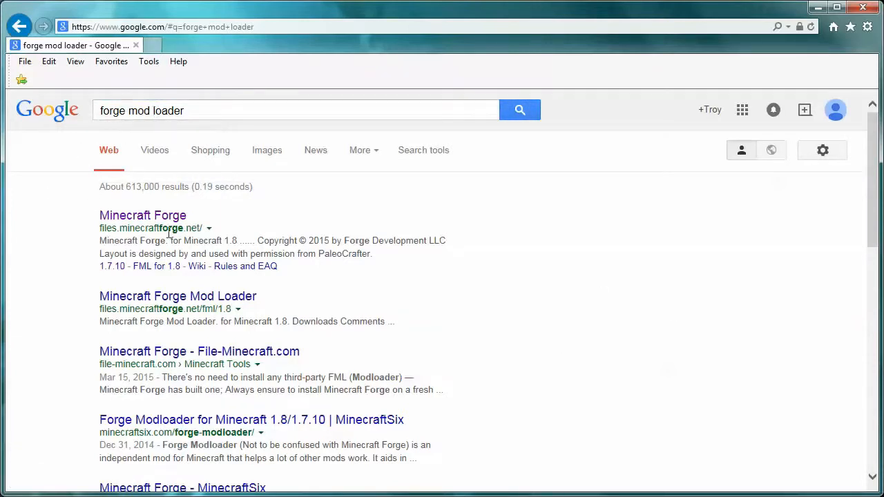
pyautogui.moveTo(143, 215)
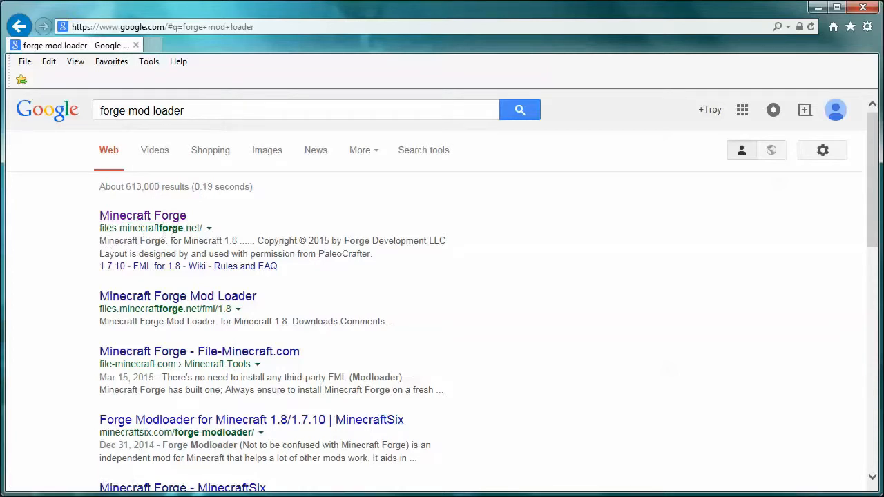
pyautogui.moveTo(356, 223)
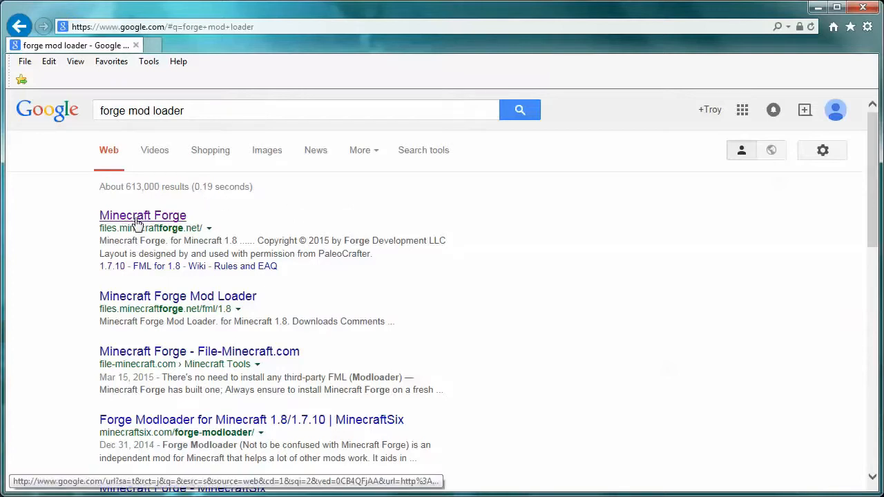
# Open the Minecraft Forge files site and scroll down to its Downloads section.
pyautogui.click(142, 215)
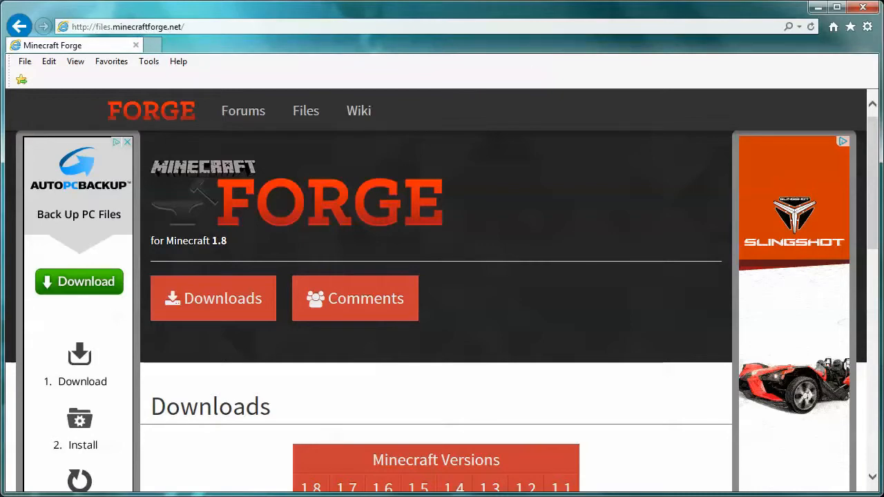
pyautogui.scroll(-3)
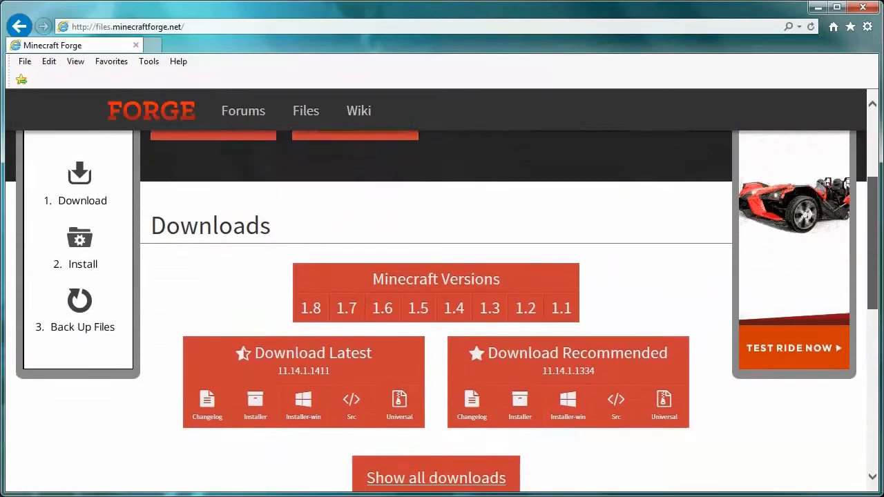
pyautogui.scroll(-3)
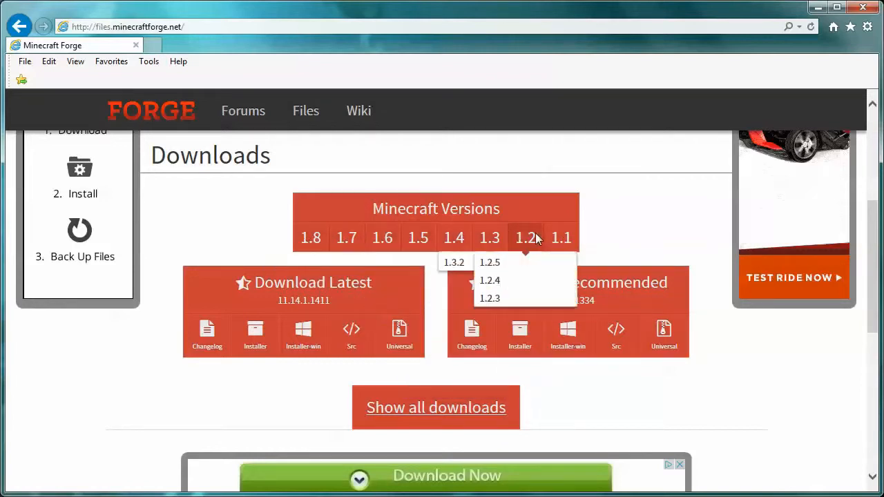
pyautogui.moveTo(453, 237)
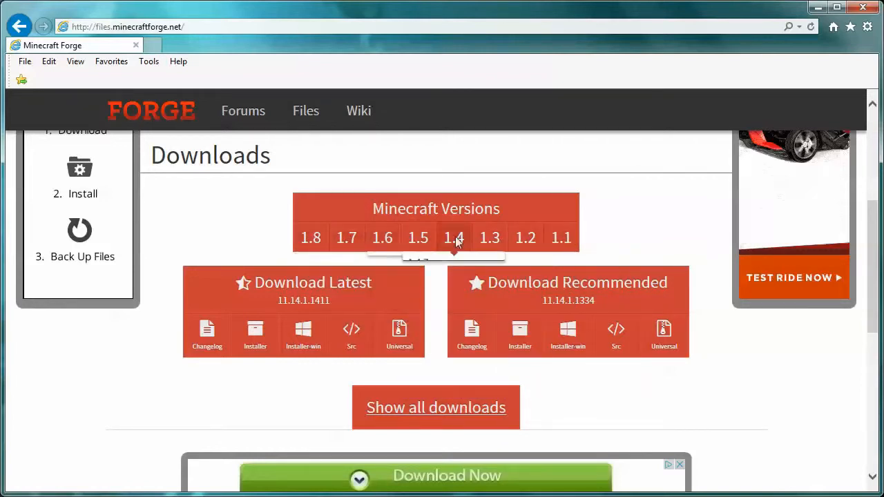
pyautogui.moveTo(346, 237)
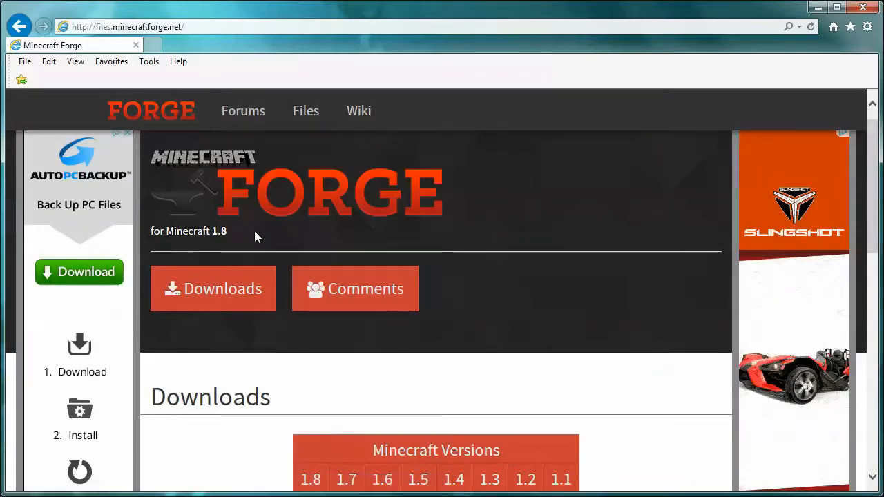
pyautogui.scroll(-3)
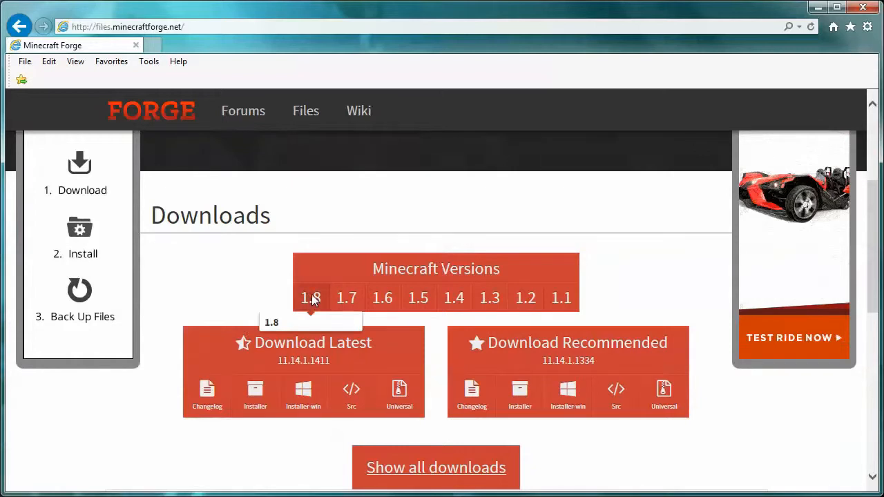
pyautogui.moveTo(309, 303)
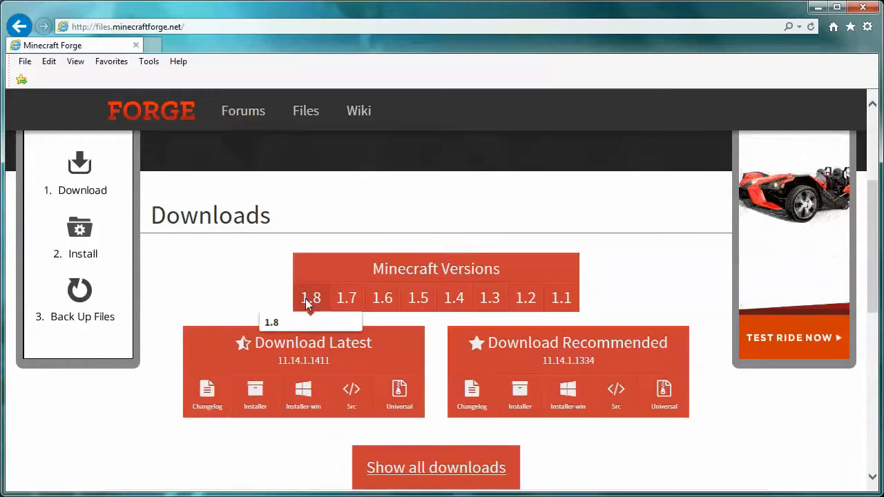
pyautogui.moveTo(373, 232)
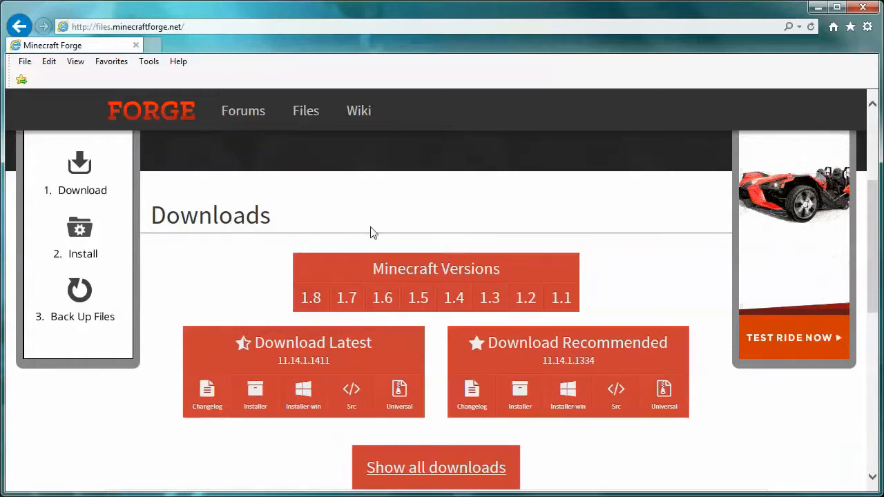
# Pick Minecraft 1.7.10 from the 1.7 versions dropdown.
pyautogui.click(418, 298)
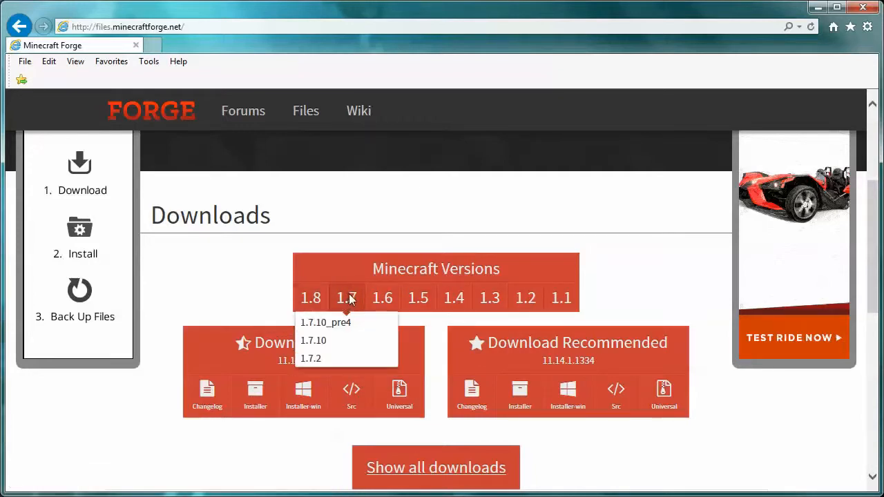
pyautogui.moveTo(312, 340)
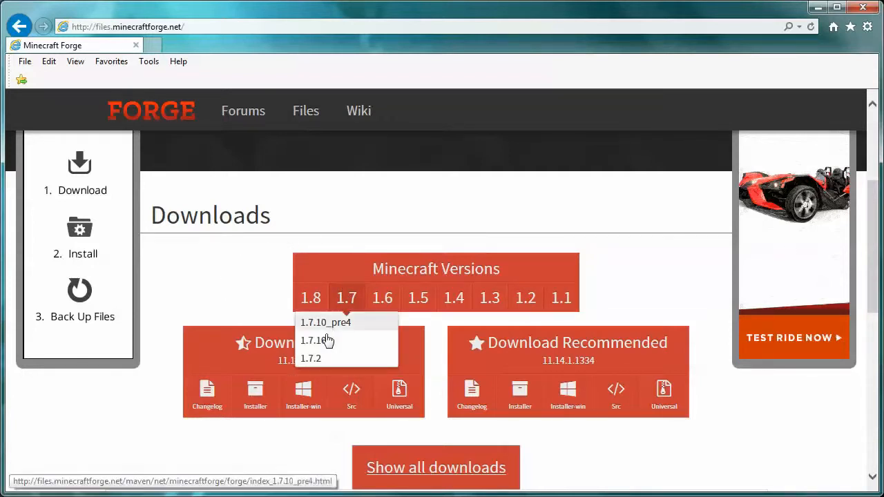
pyautogui.moveTo(313, 341)
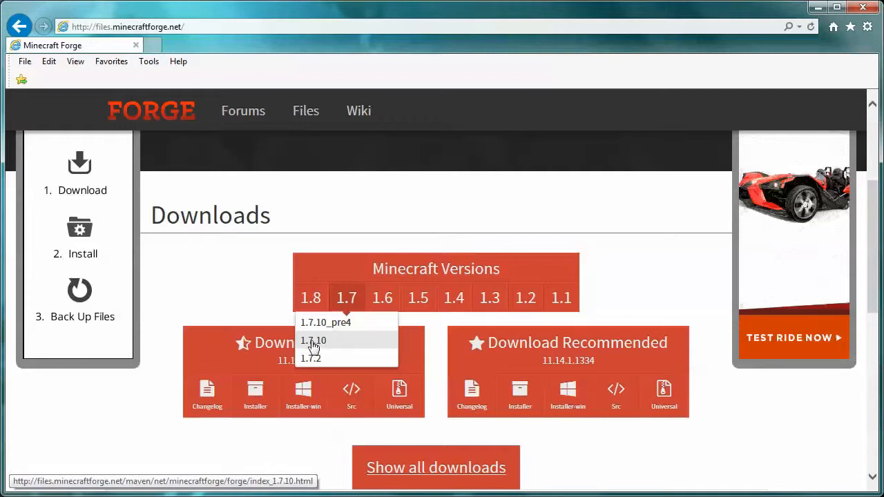
pyautogui.click(313, 340)
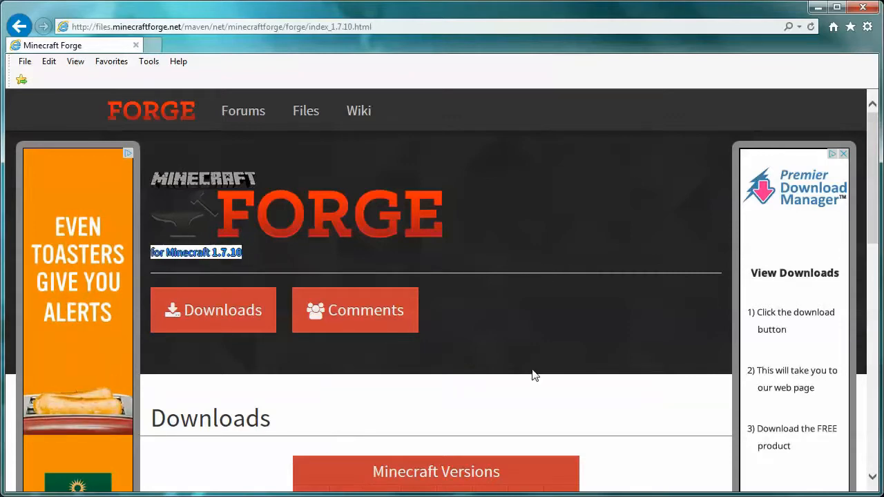
pyautogui.scroll(-3)
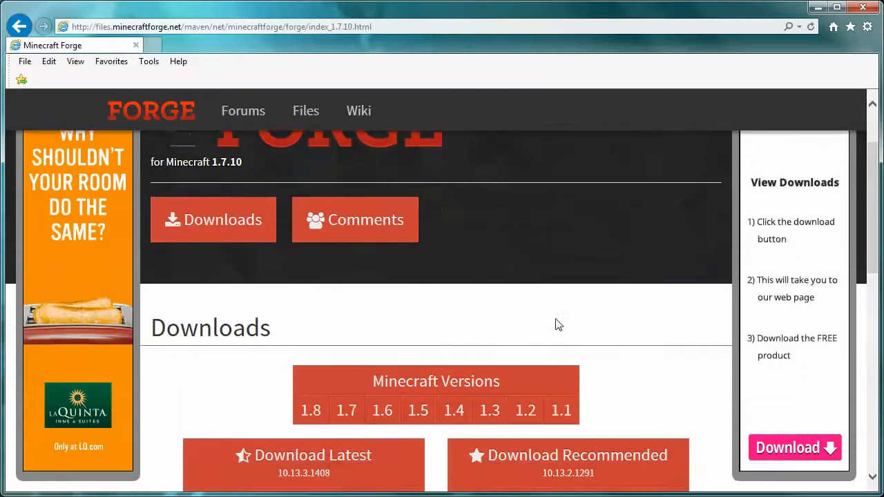
pyautogui.scroll(-3)
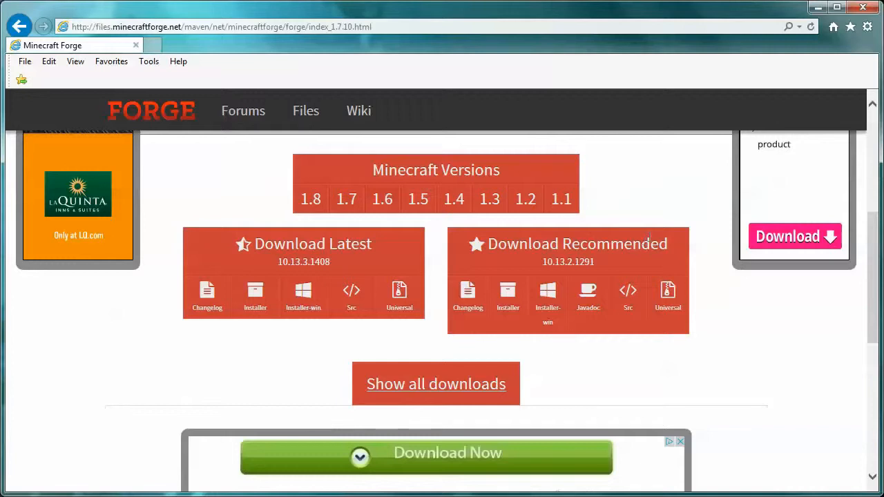
pyautogui.moveTo(487, 247)
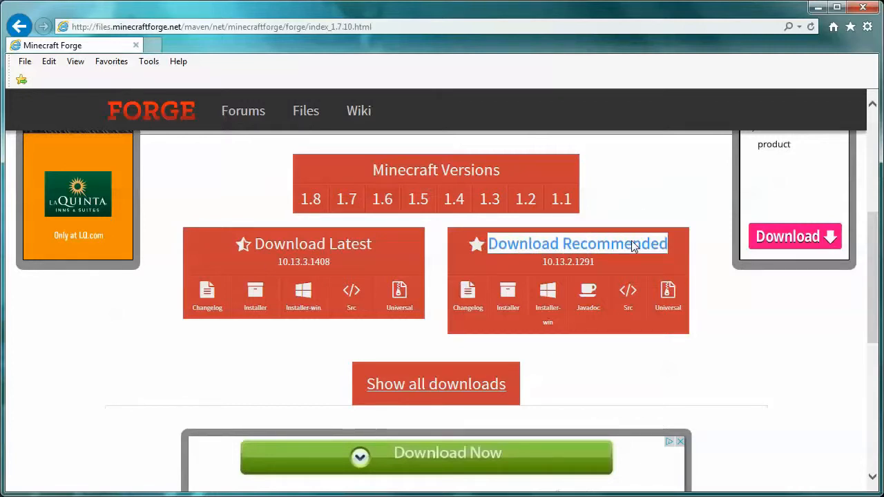
pyautogui.moveTo(610, 261)
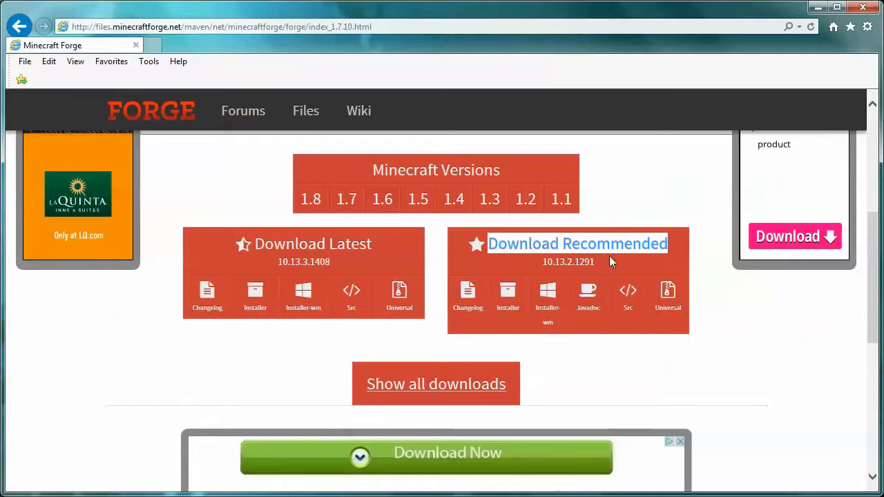
pyautogui.moveTo(606, 252)
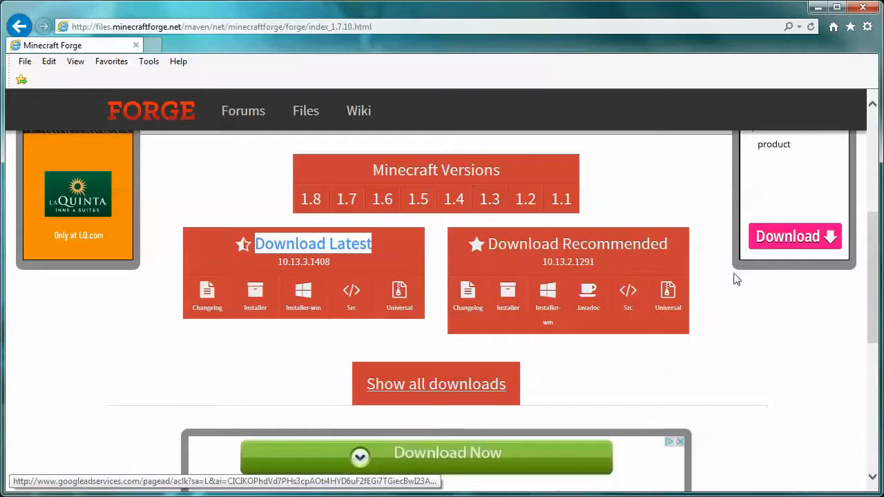
pyautogui.moveTo(468, 294)
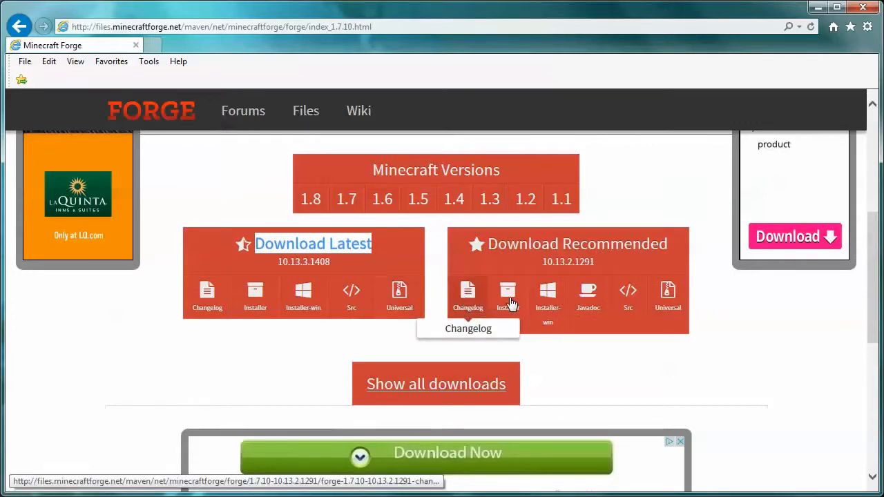
pyautogui.moveTo(508, 297)
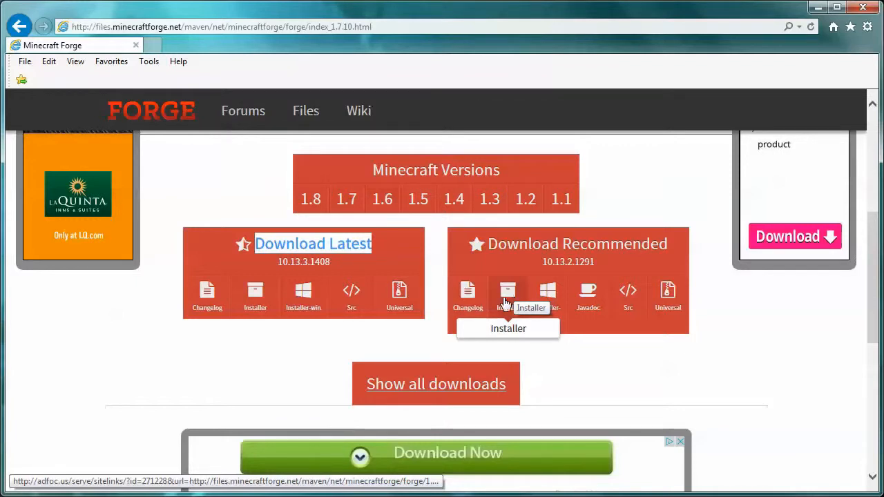
pyautogui.moveTo(548, 294)
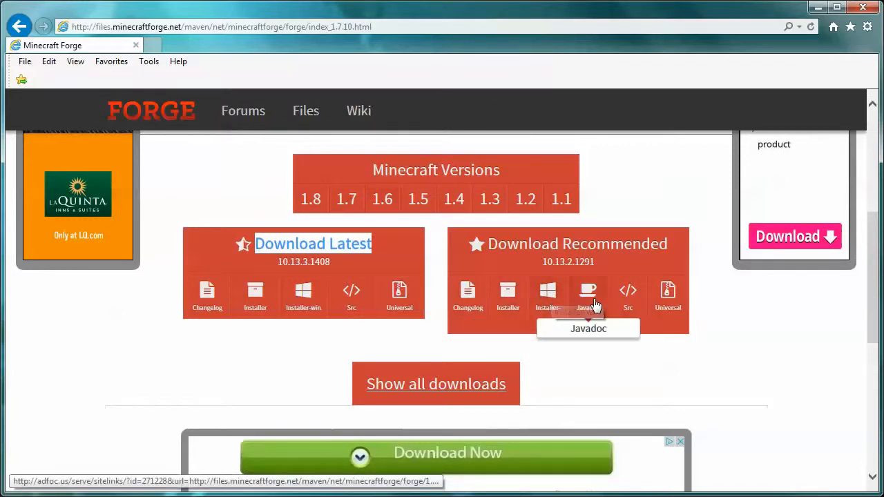
pyautogui.moveTo(628, 293)
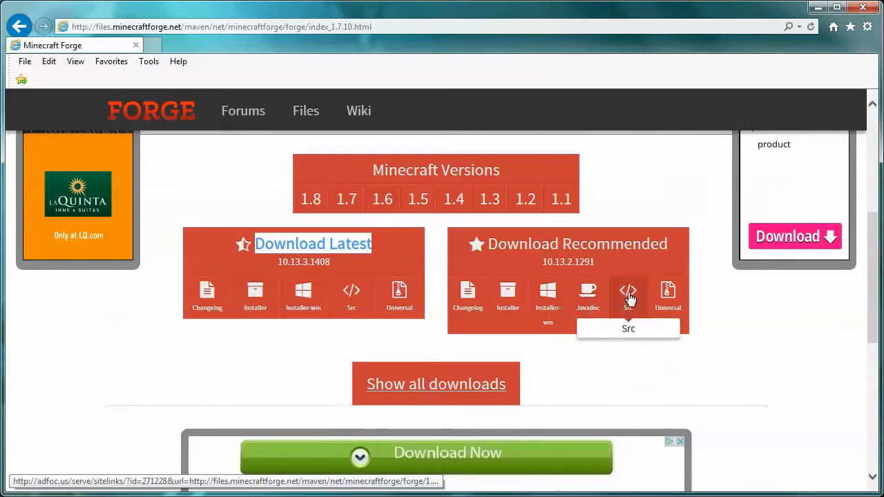
pyautogui.moveTo(668, 293)
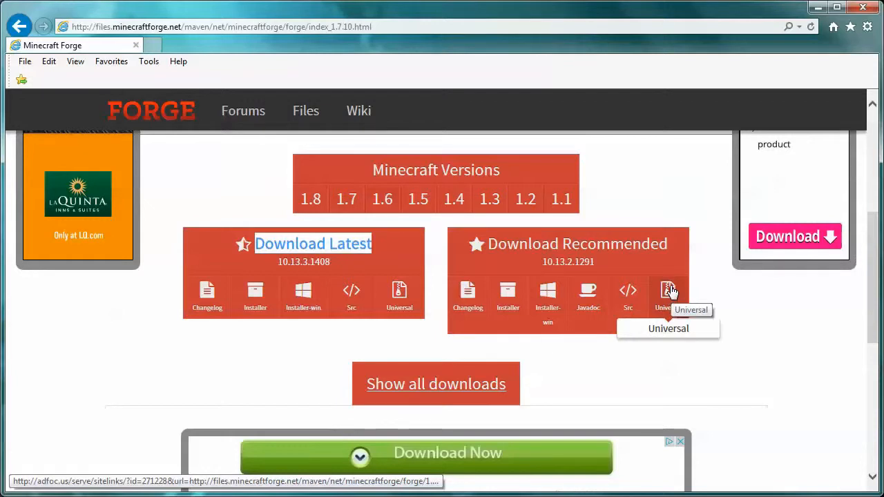
pyautogui.moveTo(671, 293)
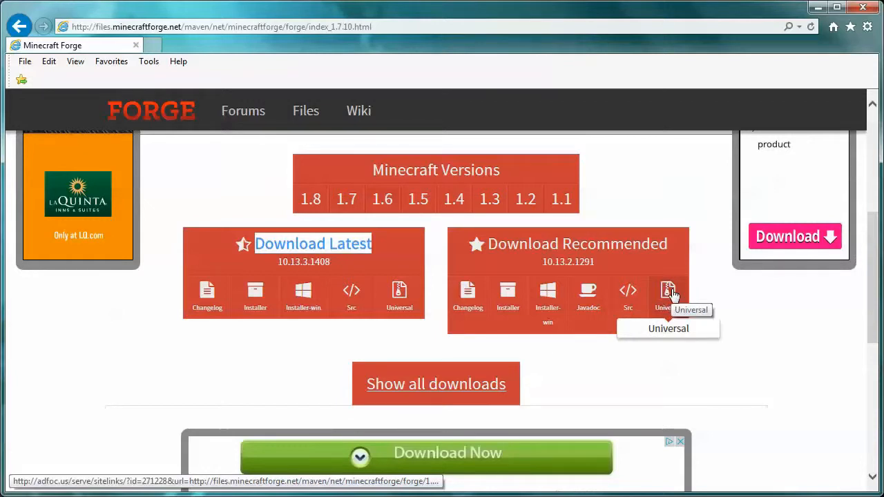
pyautogui.moveTo(548, 290)
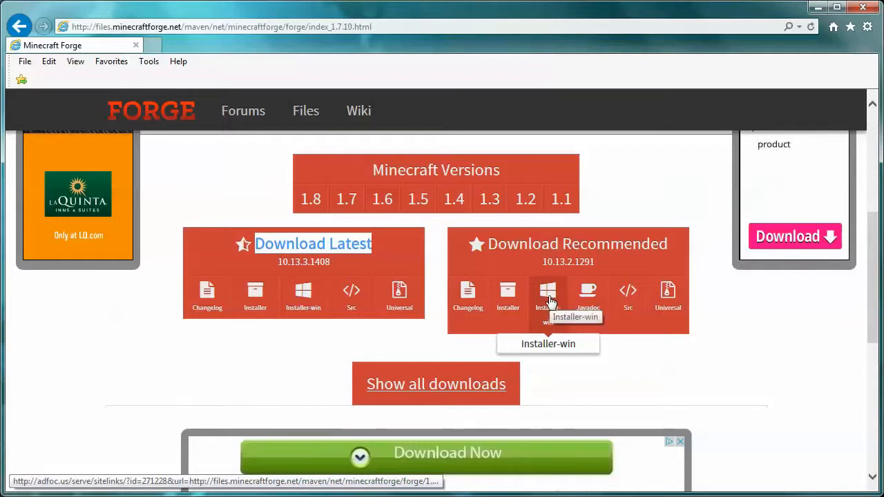
# Download the recommended 1.7.10 Windows installer, skipping the ad, and save it to the Forge folder.
pyautogui.click(548, 290)
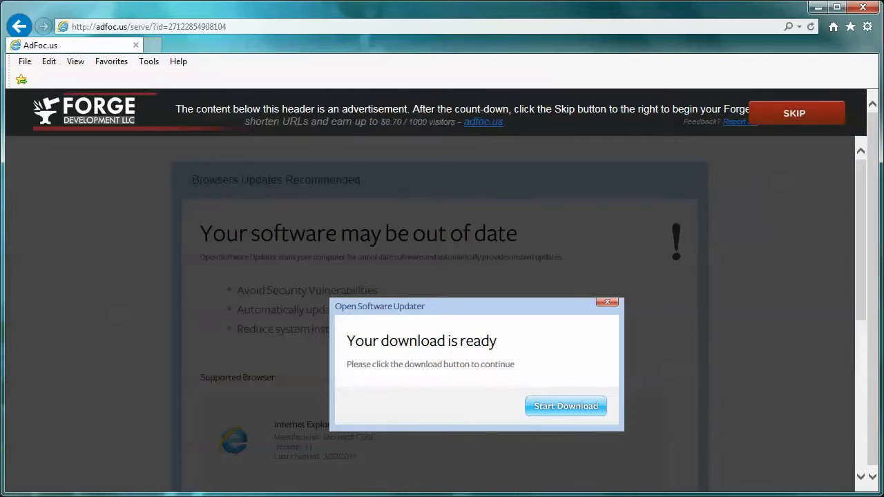
pyautogui.click(566, 406)
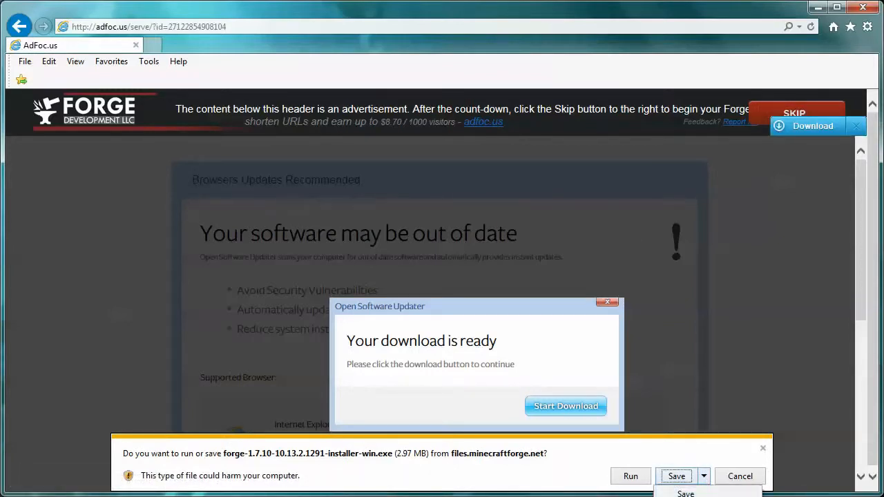
pyautogui.click(676, 476)
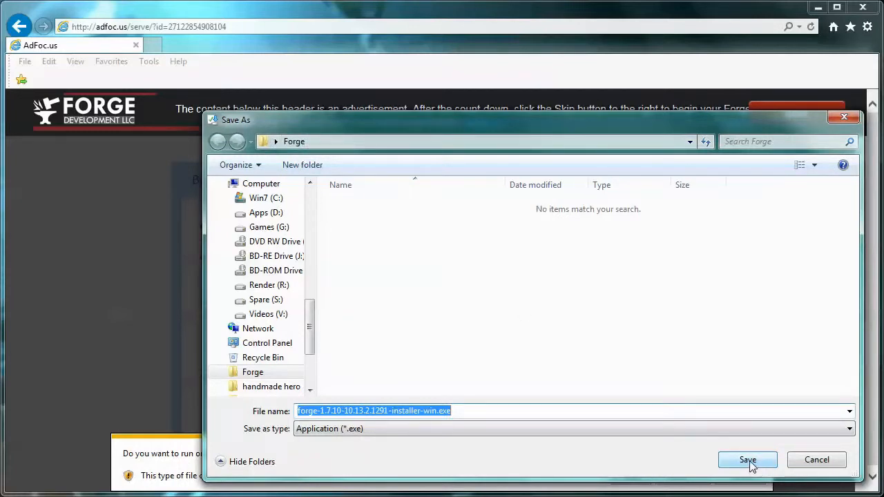
pyautogui.click(747, 460)
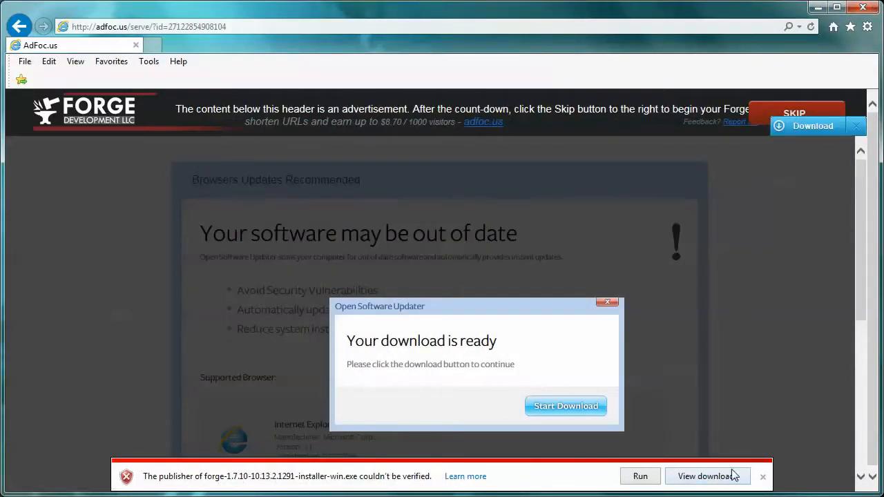
pyautogui.moveTo(763, 471)
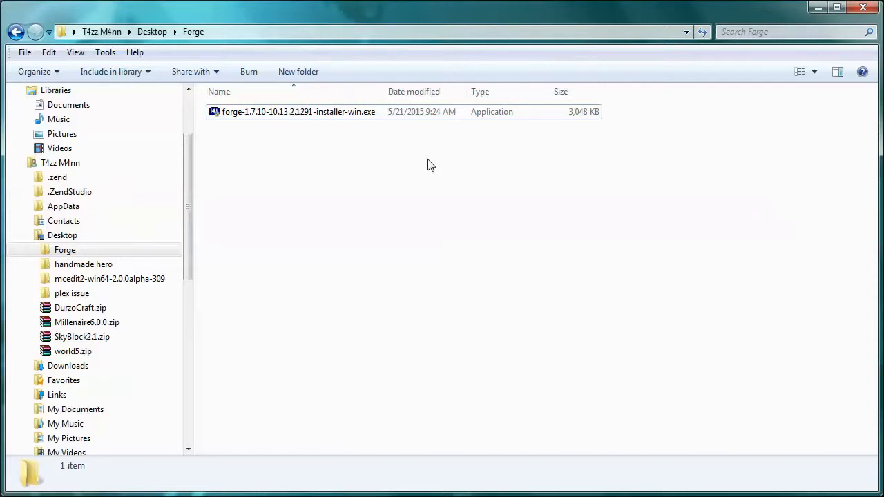
# Run forge-1.7.10-10.13.2.1291-installer-win.exe from the Forge folder.
pyautogui.click(299, 111)
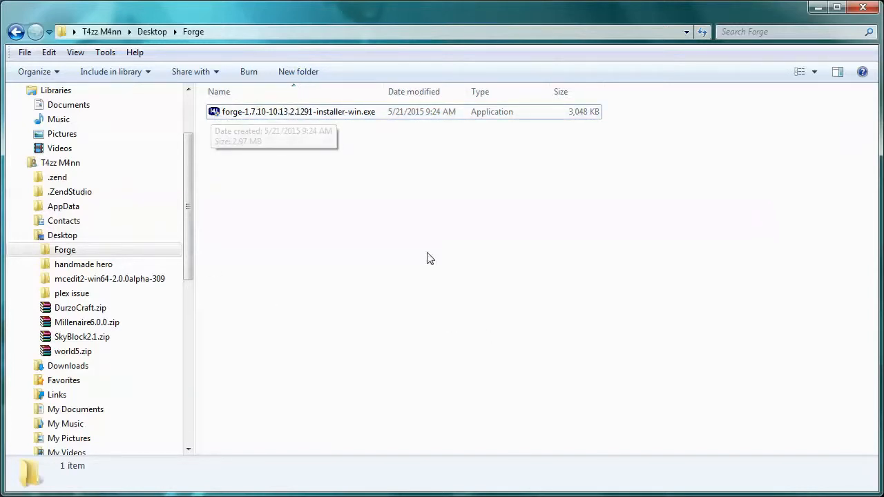
pyautogui.moveTo(689, 214)
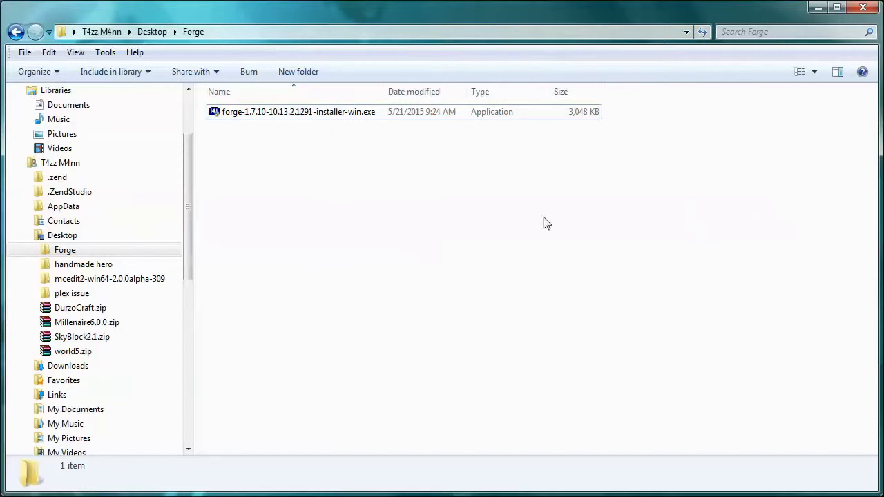
pyautogui.moveTo(540, 228)
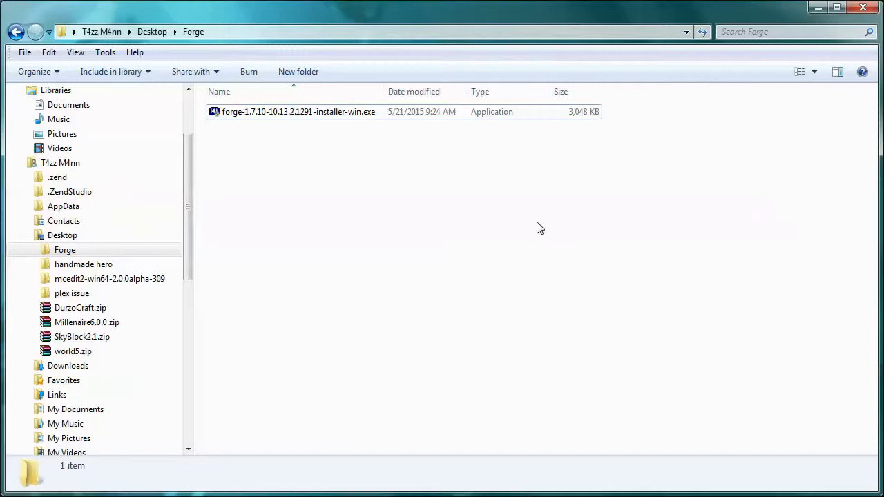
pyautogui.click(299, 111)
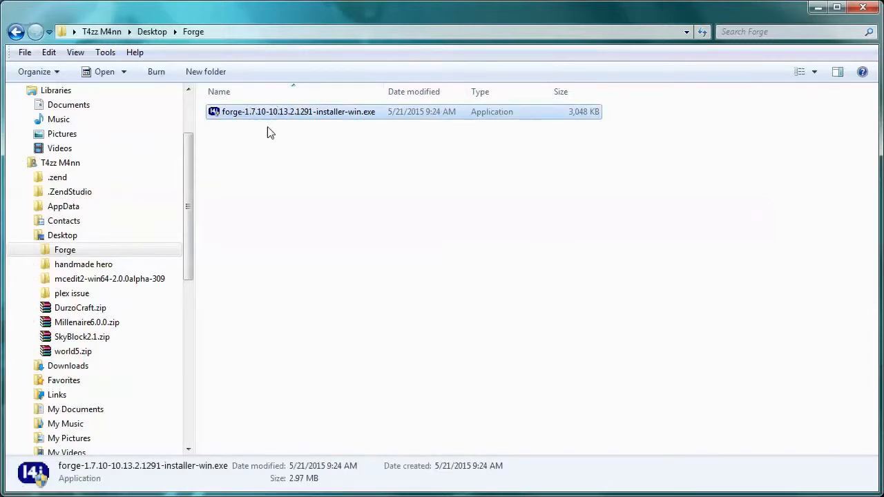
pyautogui.moveTo(296, 91)
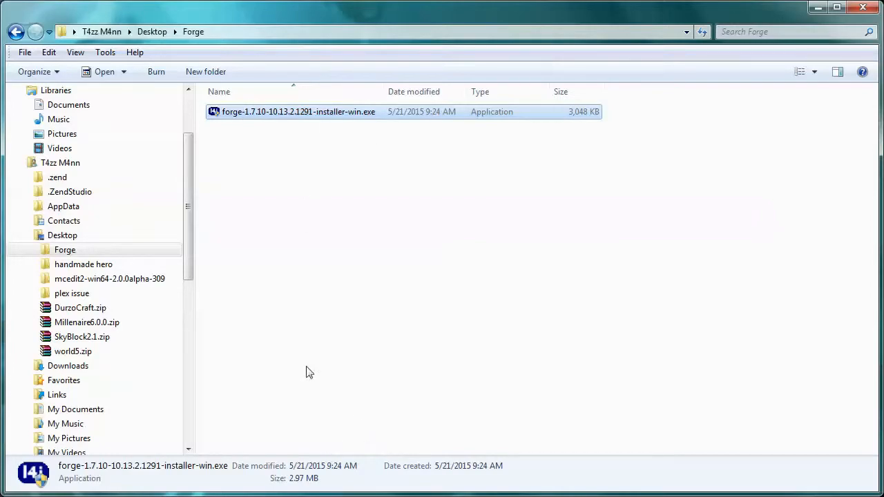
pyautogui.doubleClick(299, 111)
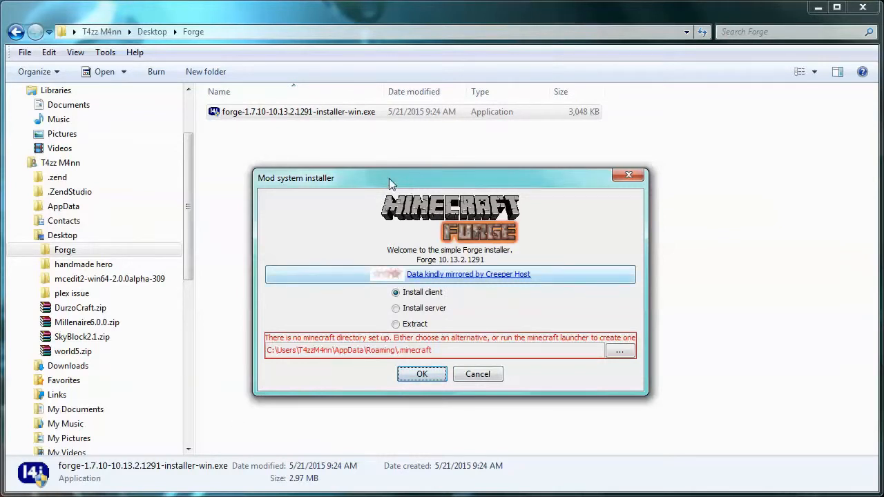
pyautogui.moveTo(323, 348)
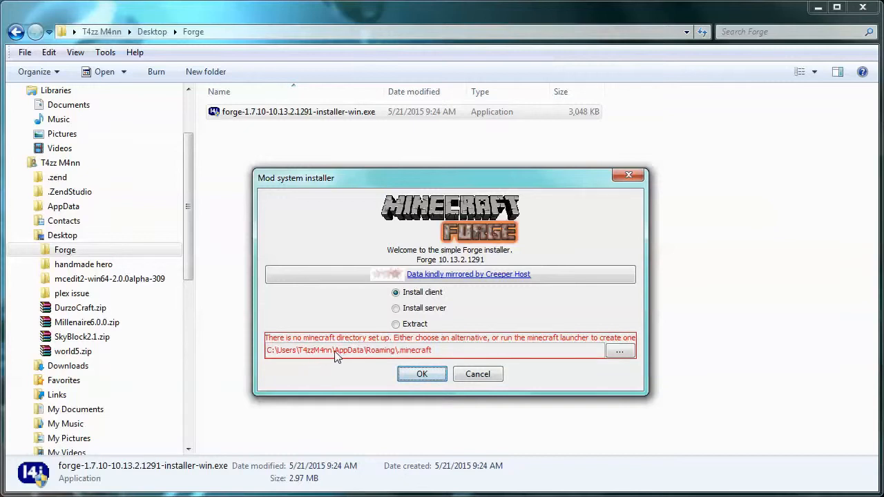
pyautogui.moveTo(314, 357)
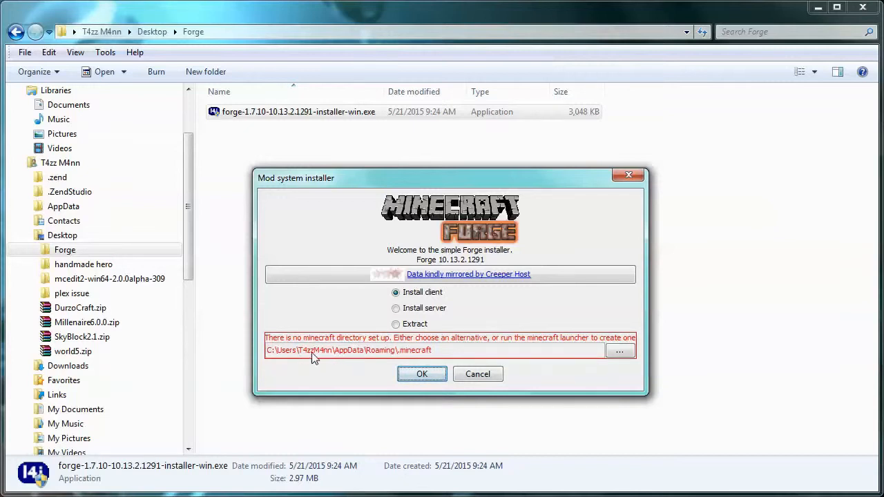
pyautogui.moveTo(301, 356)
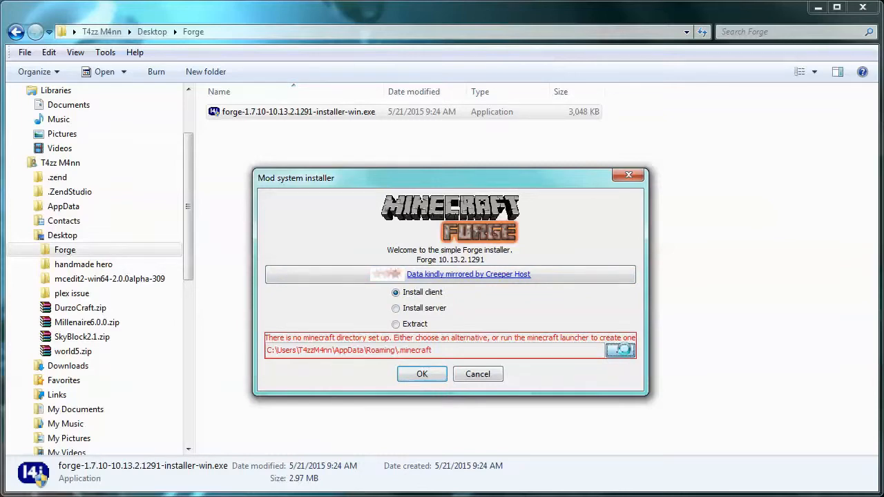
# Browse to the .minecraft folder under T4zzM4nn.FBCONSULTING's AppData Roaming.
pyautogui.click(620, 349)
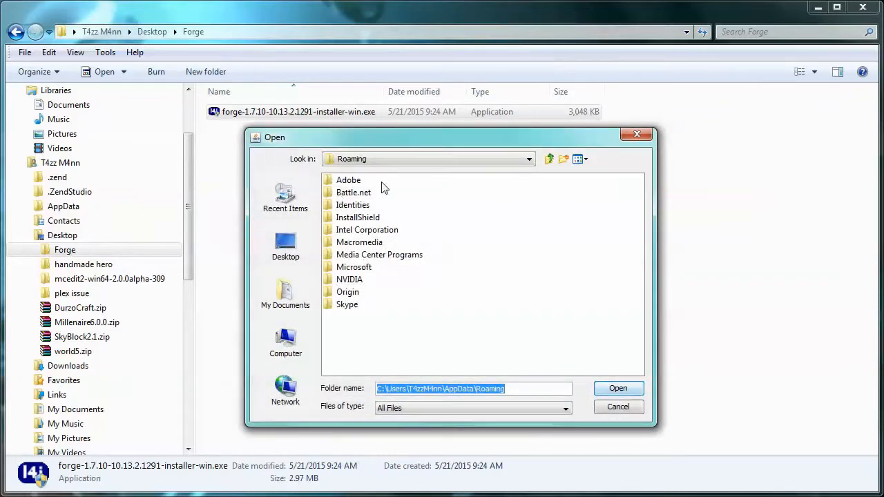
pyautogui.moveTo(528, 159)
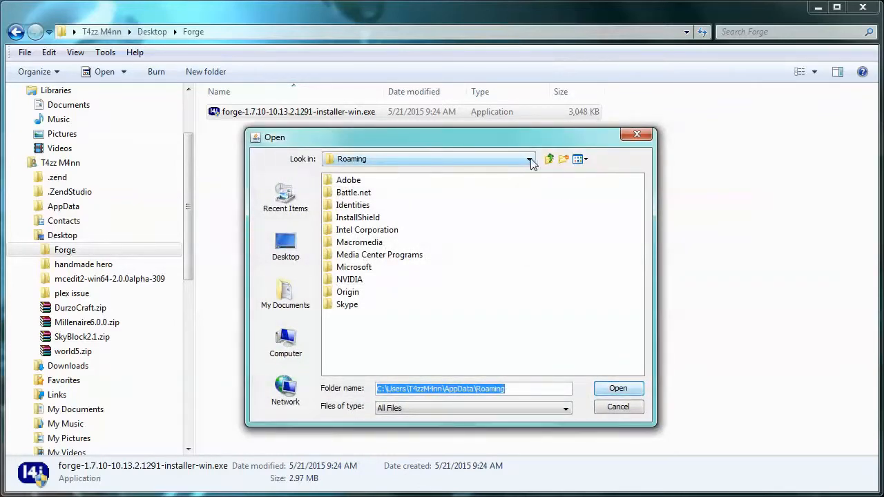
pyautogui.click(529, 159)
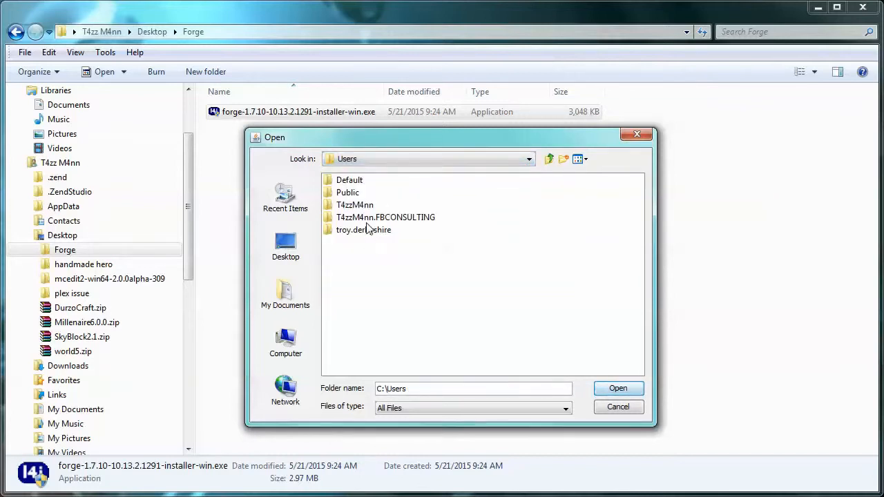
pyautogui.doubleClick(386, 216)
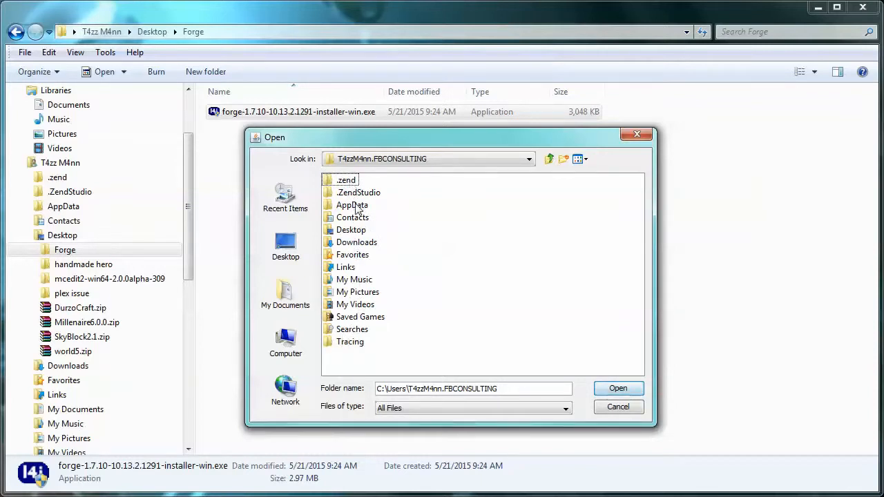
pyautogui.doubleClick(351, 205)
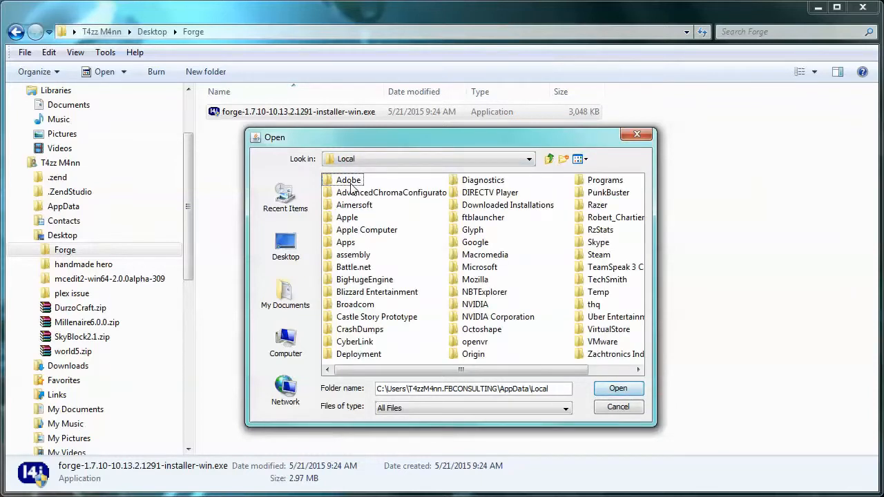
pyautogui.click(548, 158)
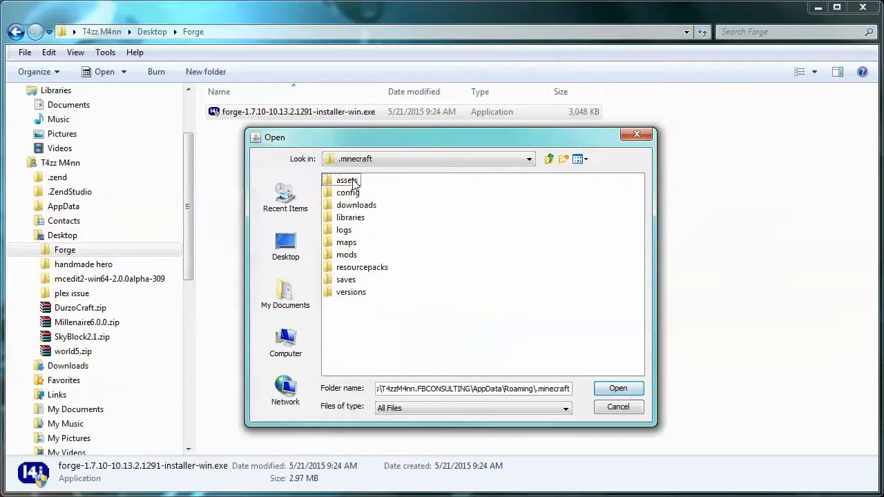
pyautogui.moveTo(384, 182)
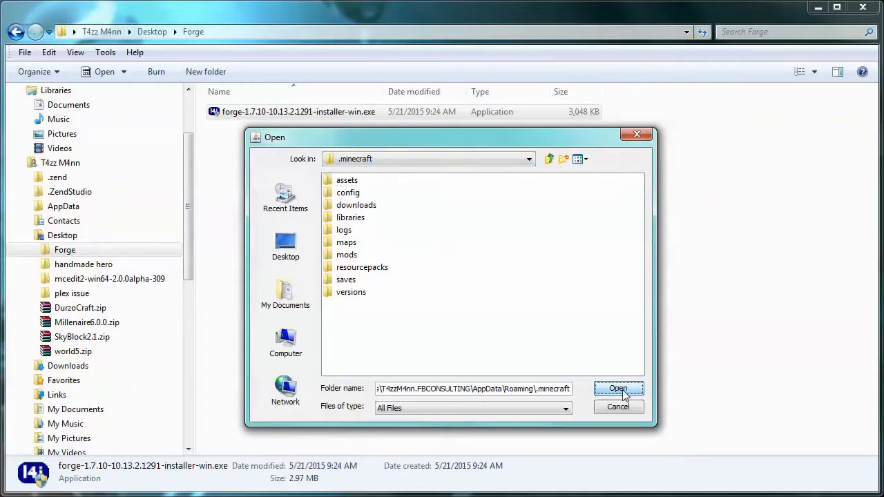
# Use .minecraft as the install directory and install the Forge 10.13.2.1291 client.
pyautogui.click(618, 388)
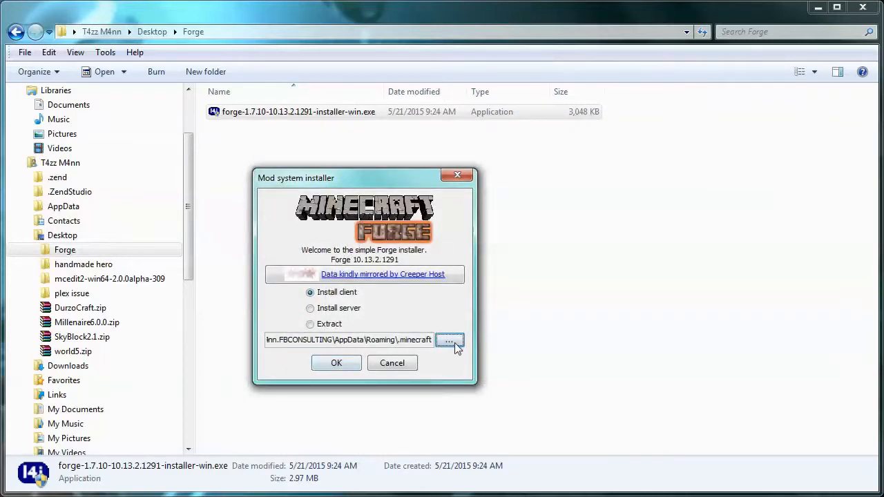
pyautogui.moveTo(366, 345)
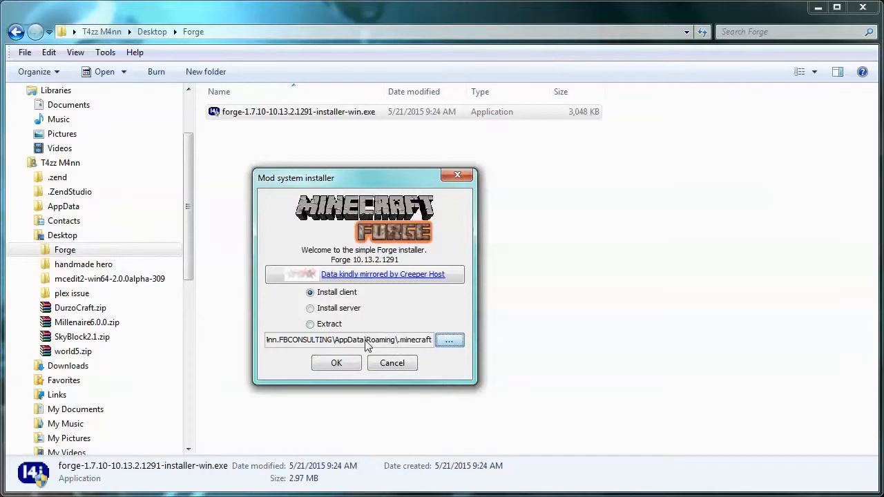
pyautogui.moveTo(406, 337)
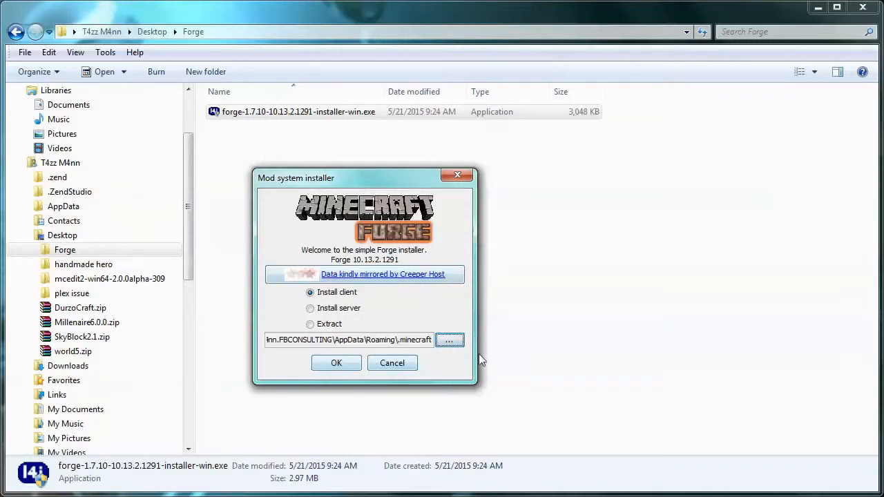
pyautogui.moveTo(306, 252)
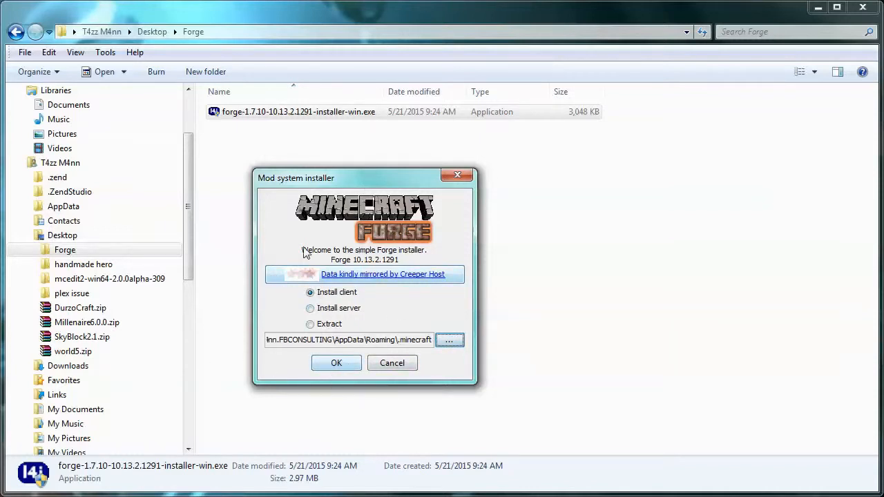
pyautogui.moveTo(358, 354)
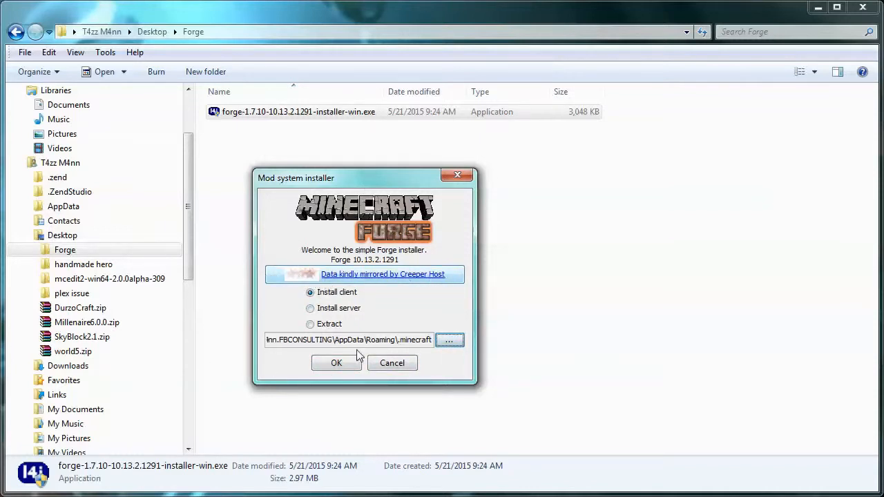
pyautogui.moveTo(409, 315)
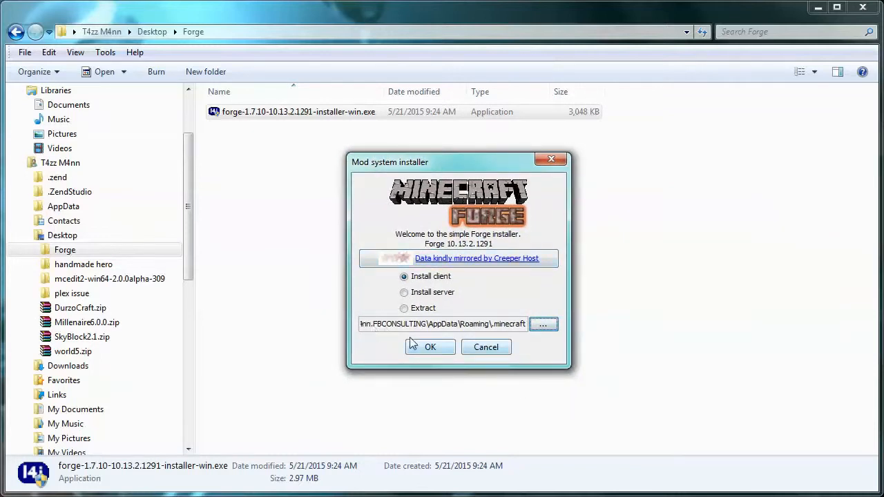
pyautogui.click(429, 346)
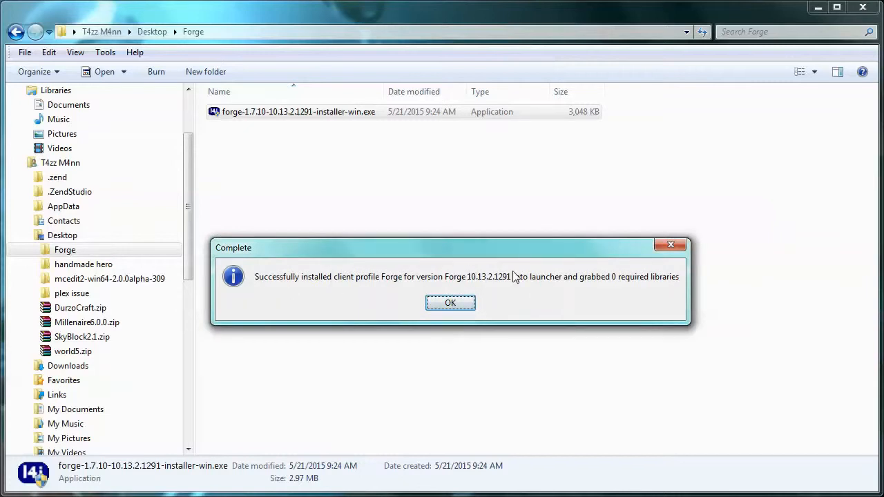
pyautogui.moveTo(661, 283)
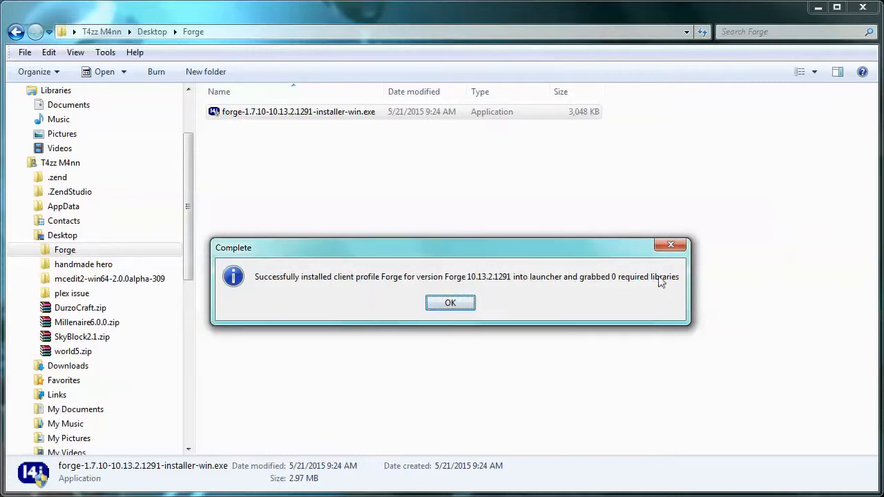
pyautogui.click(449, 302)
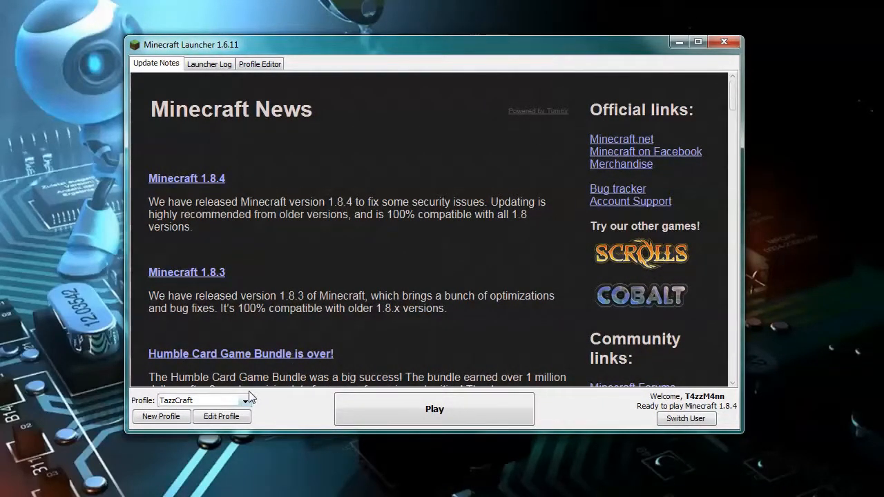
# Select the Forge profile from the launcher's profile list.
pyautogui.click(245, 401)
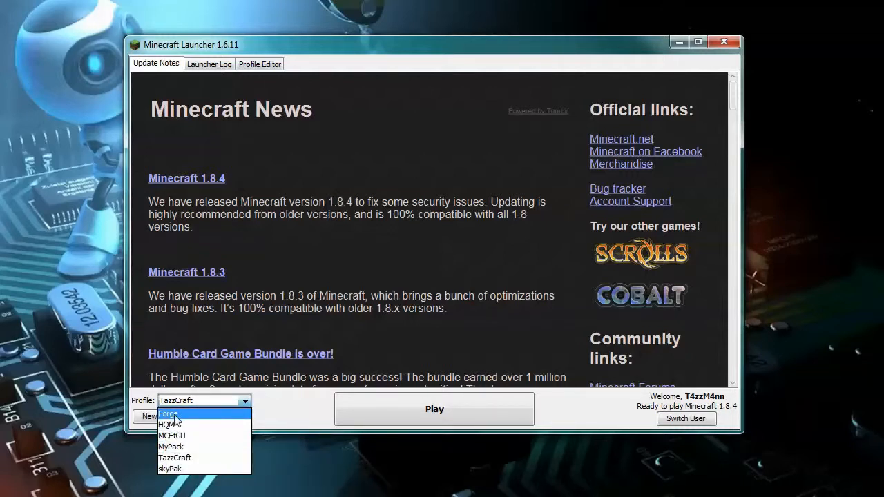
pyautogui.moveTo(169, 416)
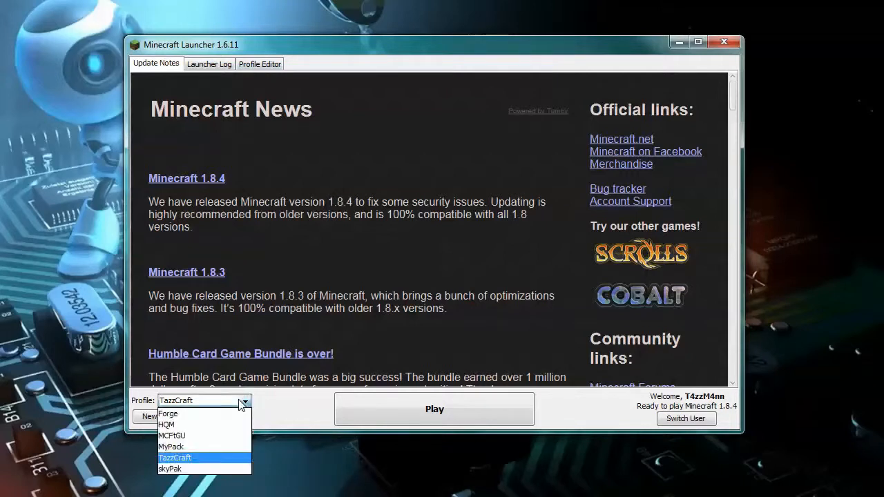
pyautogui.click(168, 414)
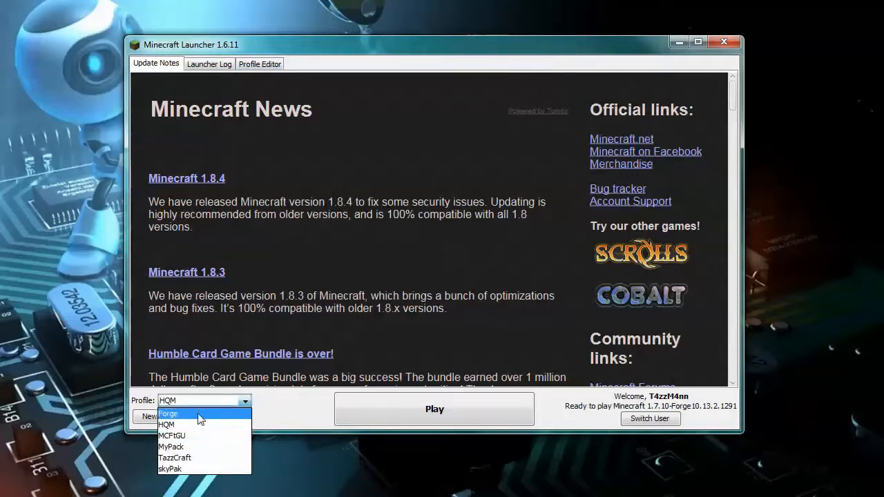
pyautogui.click(260, 63)
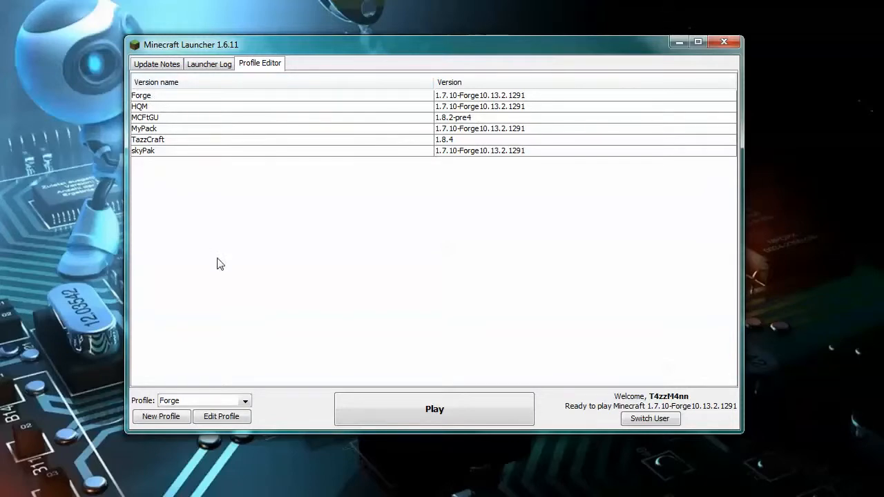
# Rename the Forge profile to TazzTeaches and enable a custom game directory.
pyautogui.click(221, 416)
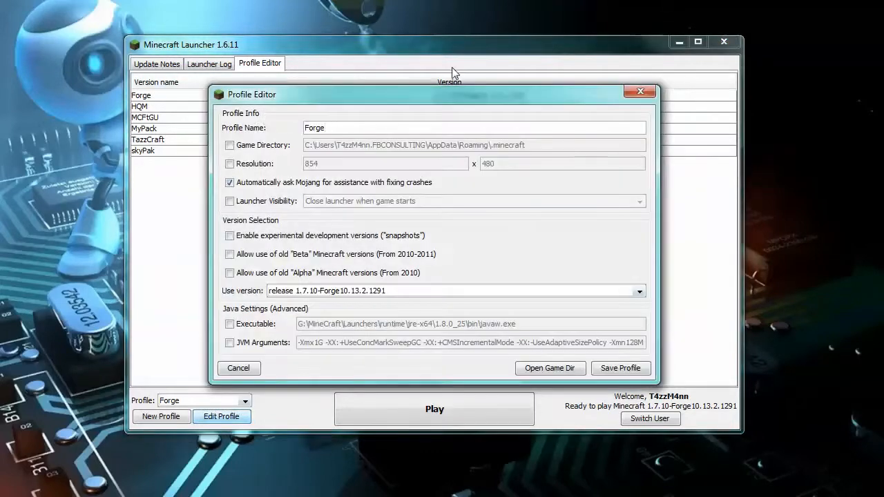
pyautogui.click(239, 367)
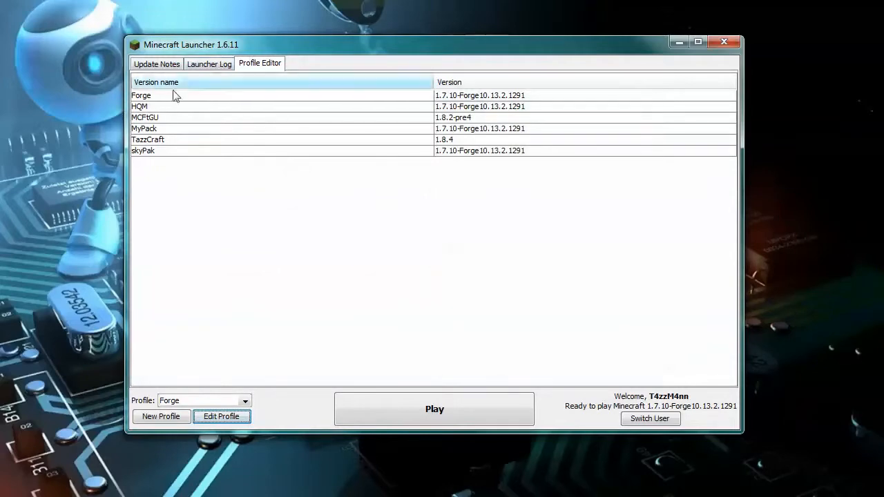
pyautogui.click(221, 415)
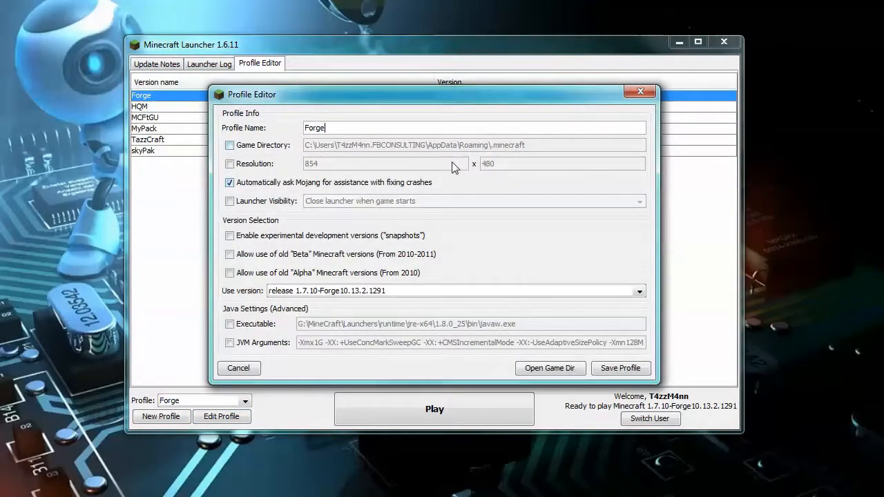
pyautogui.moveTo(469, 307)
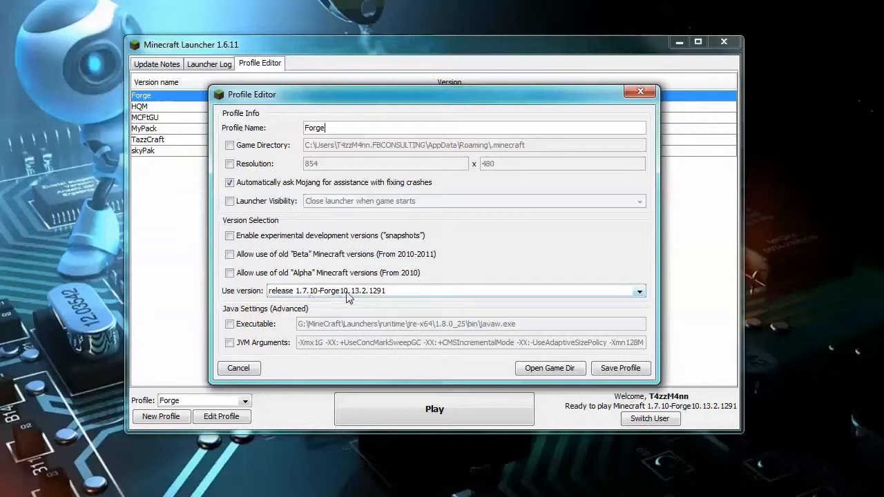
pyautogui.moveTo(380, 302)
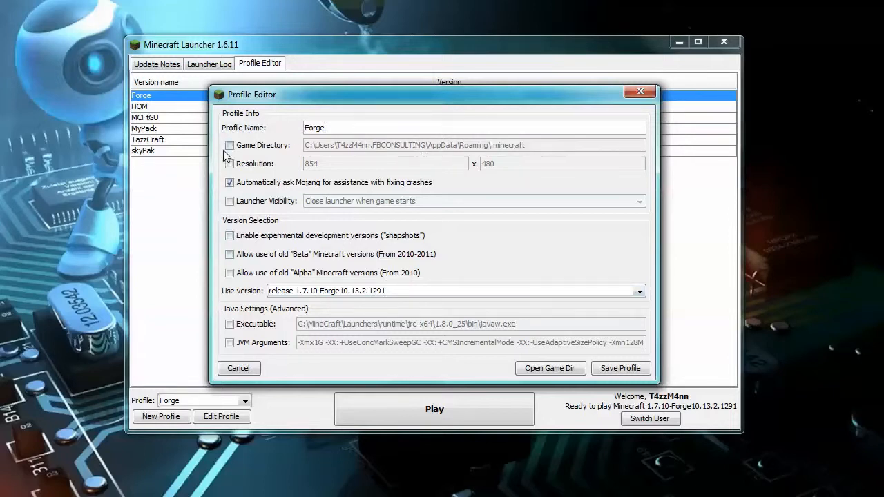
pyautogui.click(230, 145)
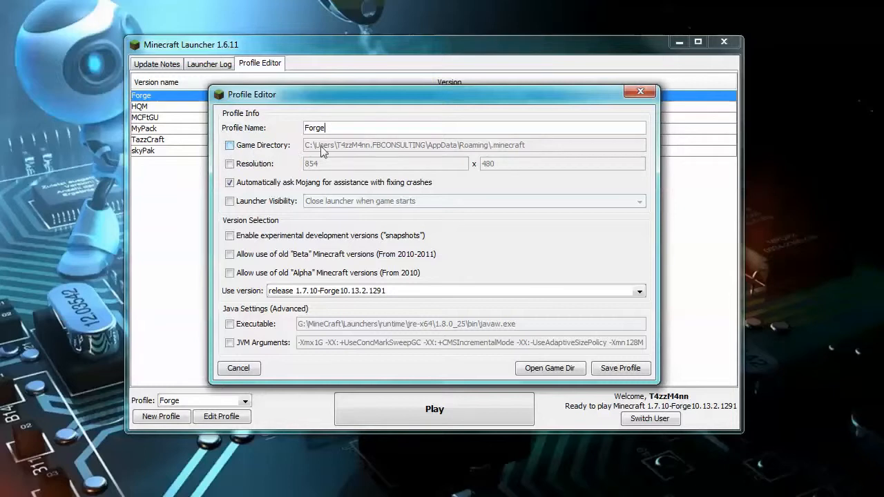
pyautogui.moveTo(350, 119)
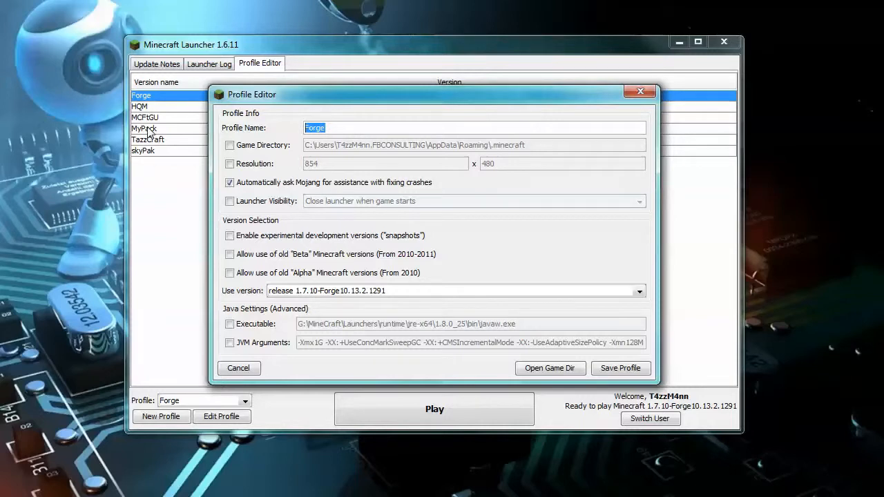
pyautogui.write('TazzR')
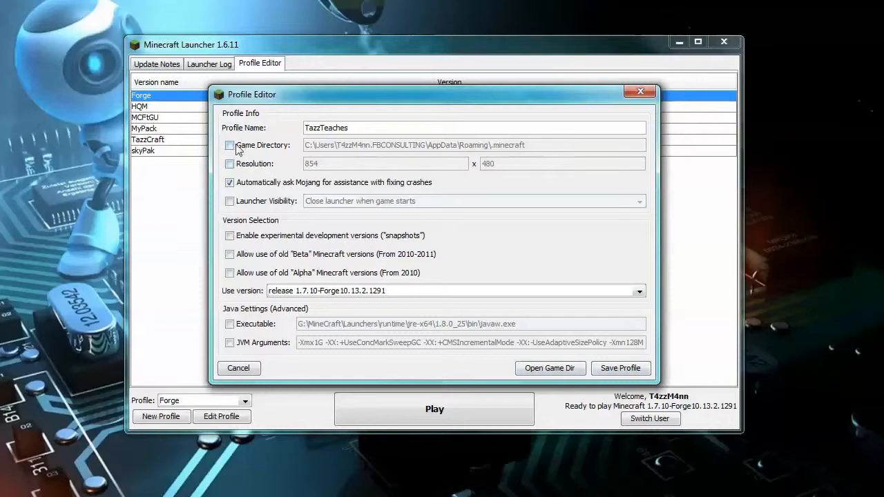
pyautogui.click(230, 145)
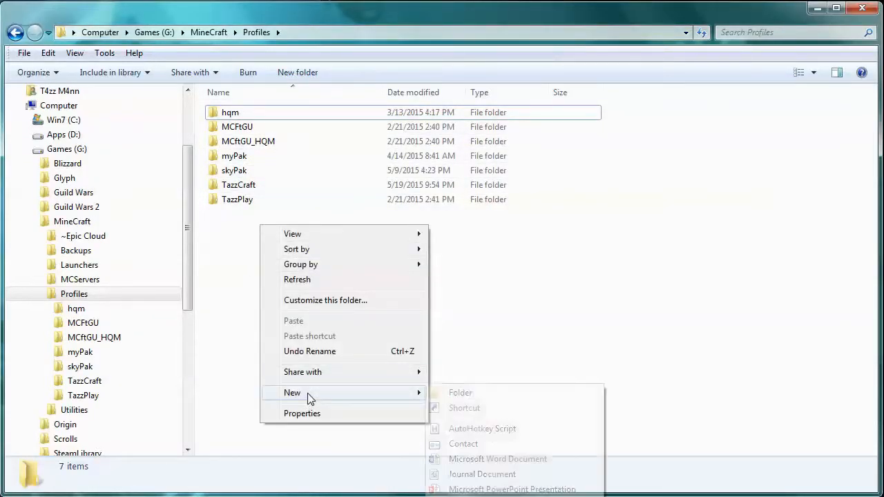
# Create a T4zzTeaches folder in MineCraft\Profiles and select its path for copying.
pyautogui.click(460, 393)
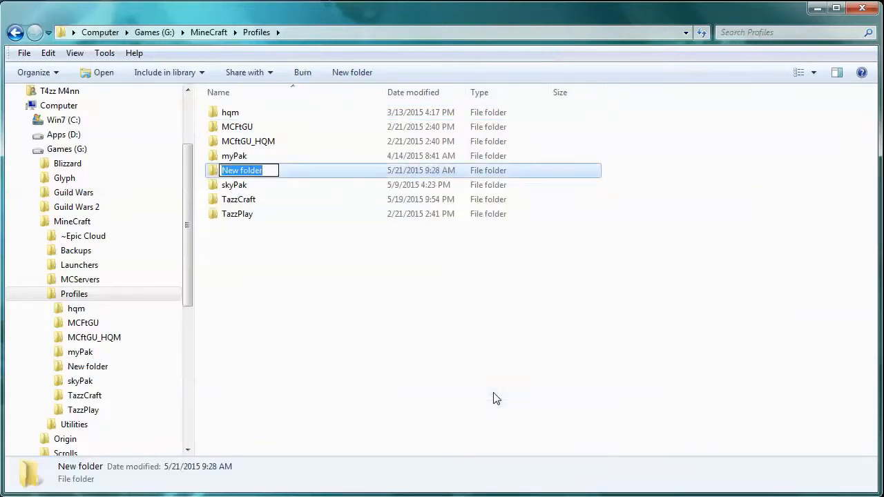
pyautogui.write('TG')
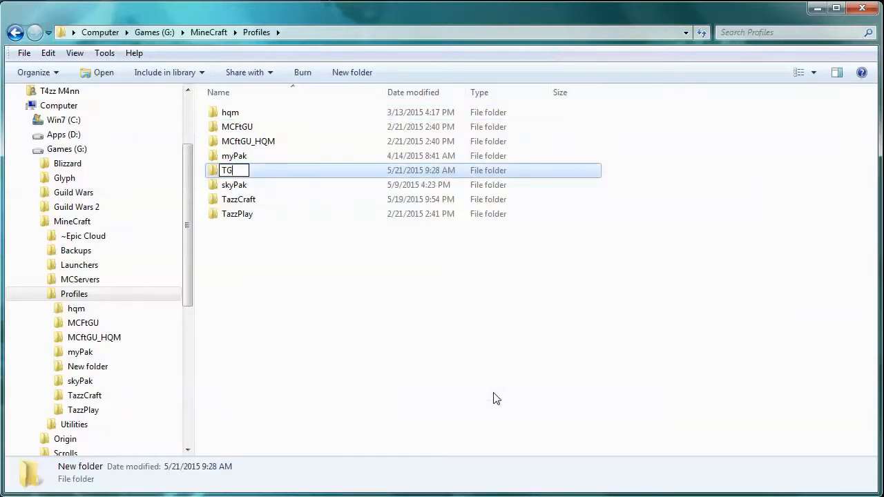
pyautogui.write('4zz')
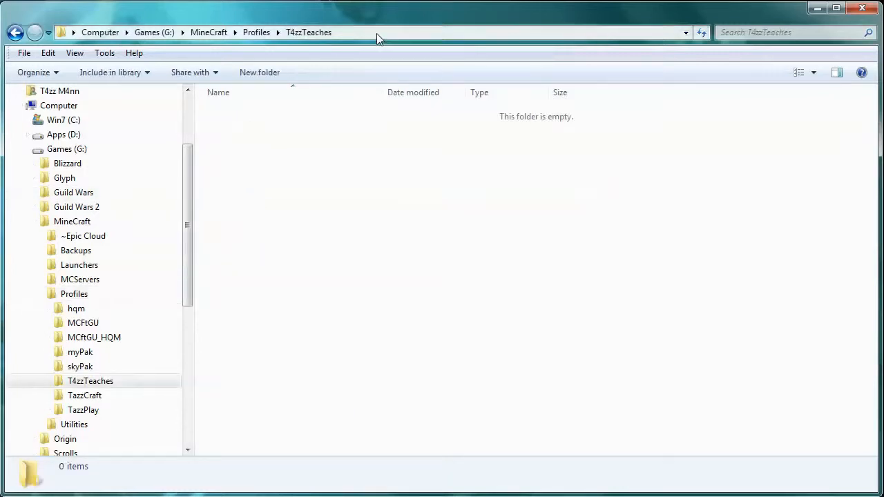
pyautogui.click(376, 33)
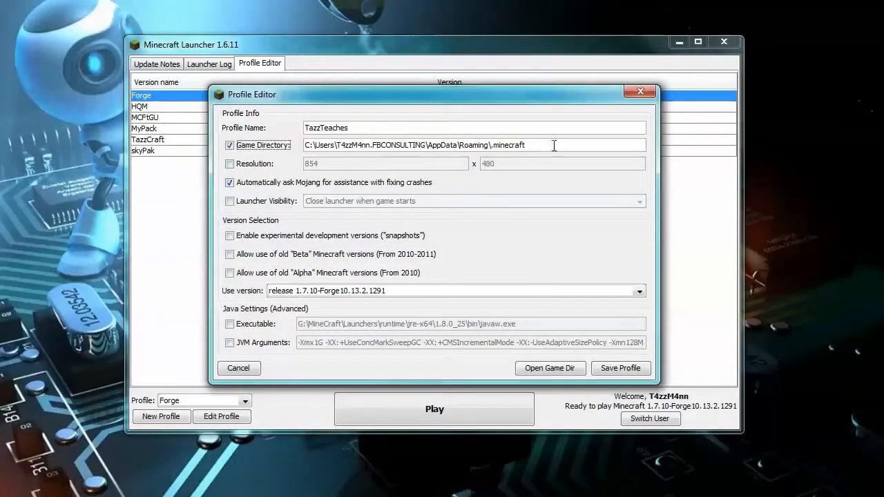
# Save TazzTeaches with directory G:\MineCraft\Profiles\T4zzTeaches, 1280x720, launcher kept open, -Xmx2G.
pyautogui.write('G:\\MineCraft\\Profiles\\T4zzTeaches')
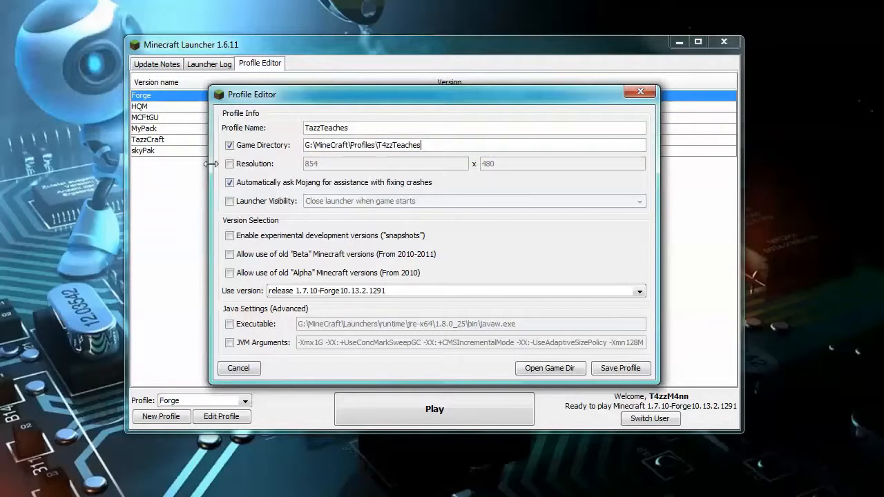
pyautogui.click(229, 164)
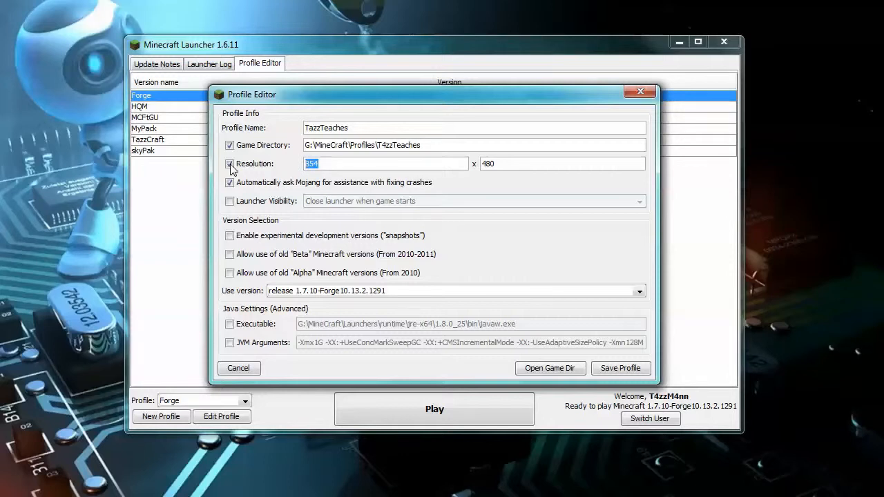
pyautogui.write('1280')
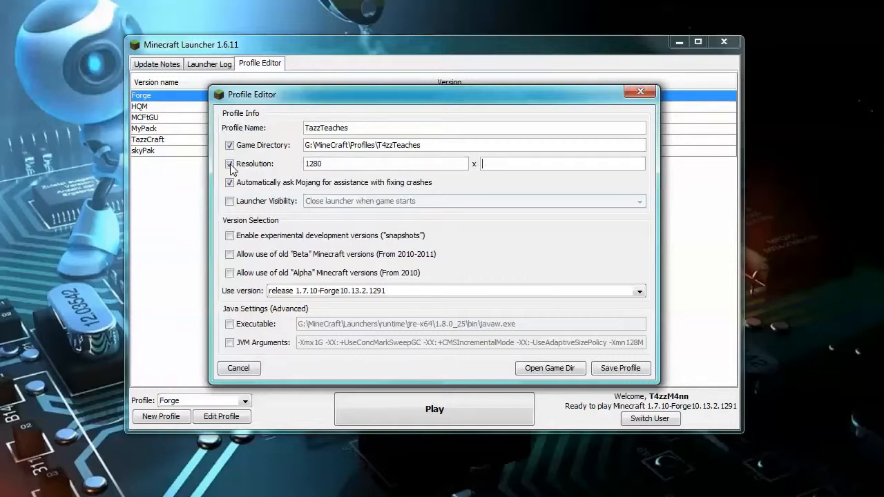
pyautogui.write('720')
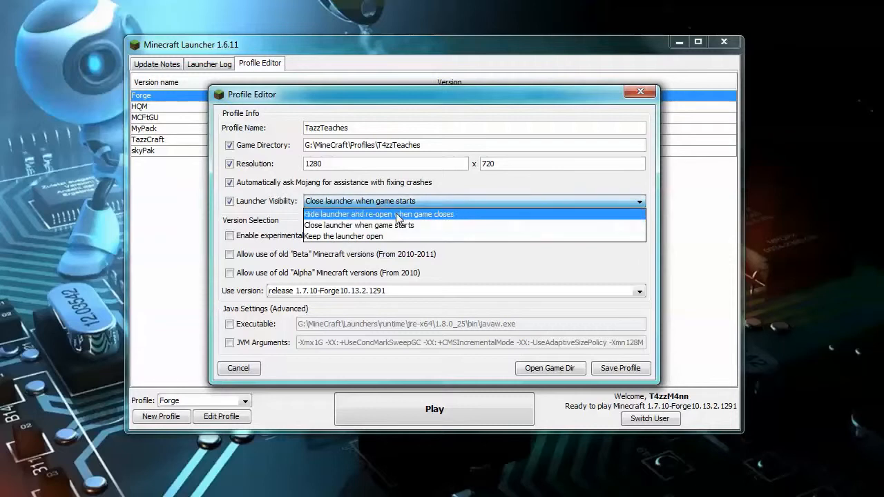
pyautogui.moveTo(361, 236)
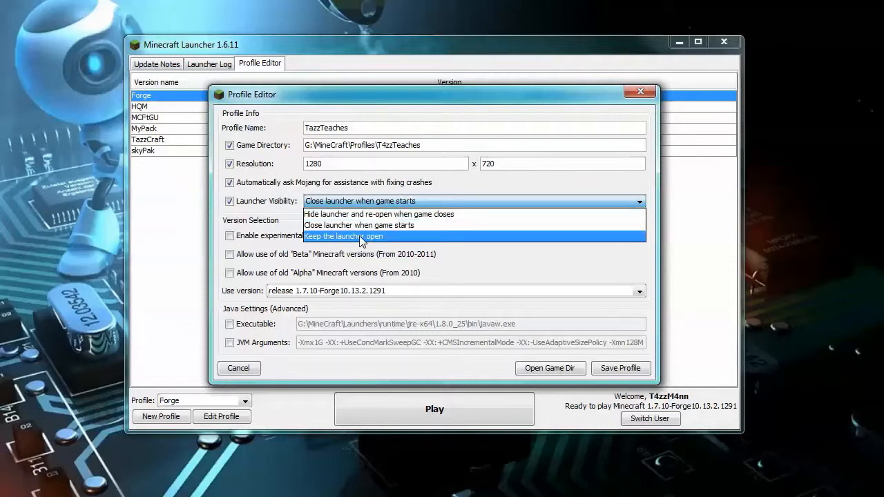
pyautogui.click(344, 236)
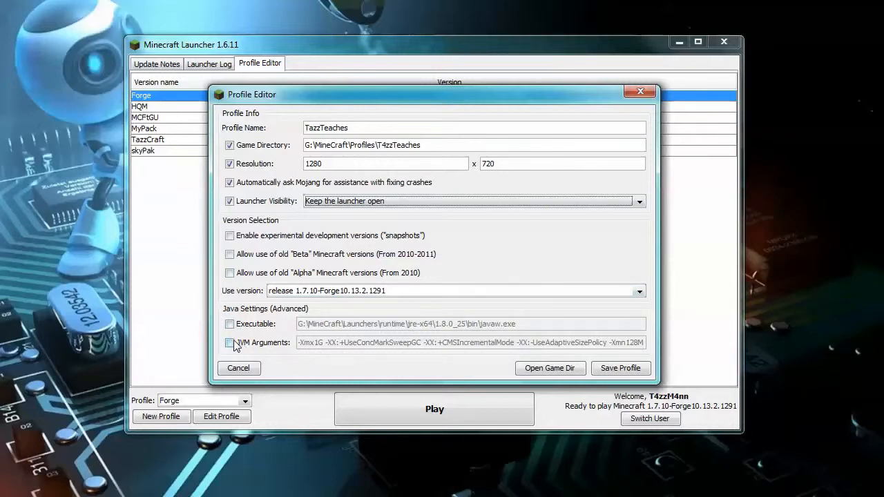
pyautogui.click(229, 342)
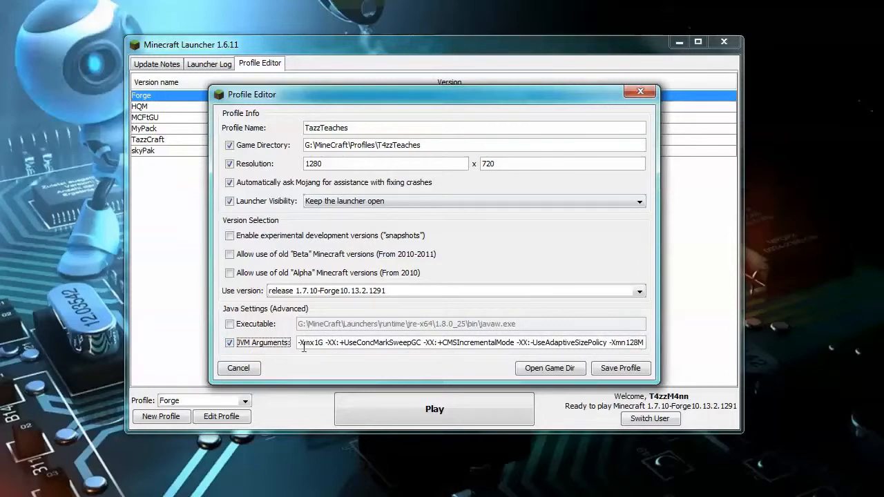
pyautogui.moveTo(316, 360)
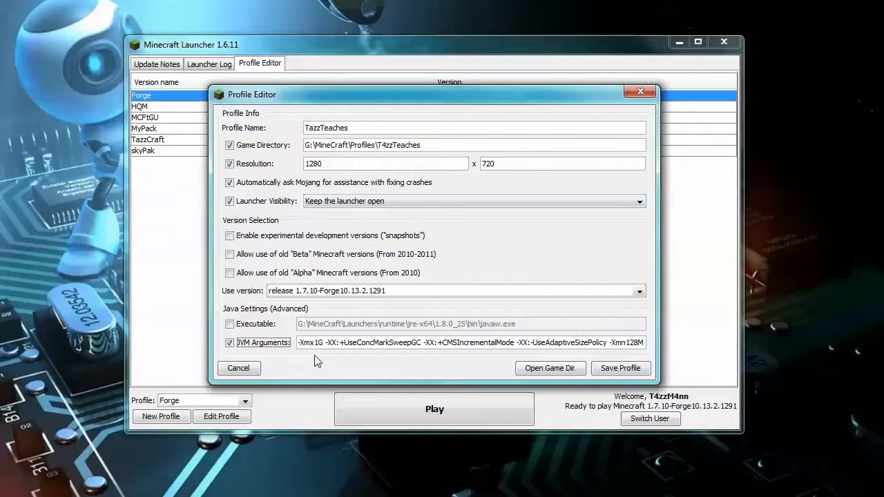
pyautogui.click(318, 342)
pyautogui.write('2')
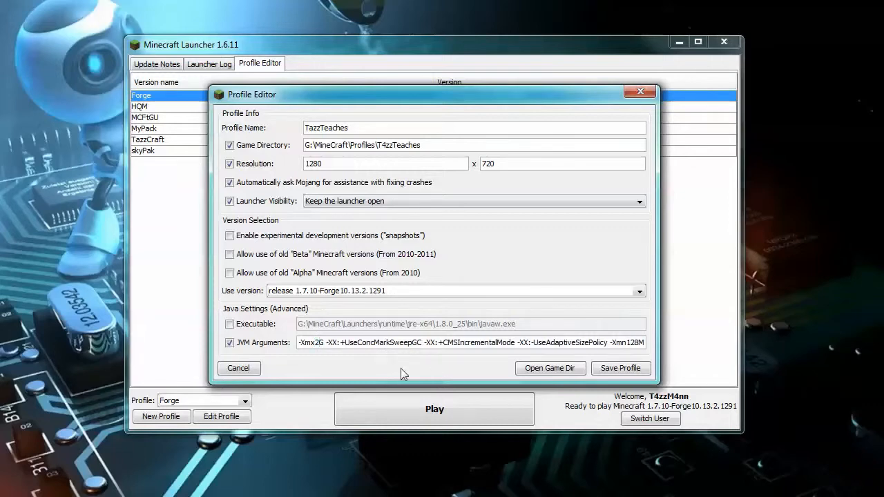
pyautogui.click(620, 369)
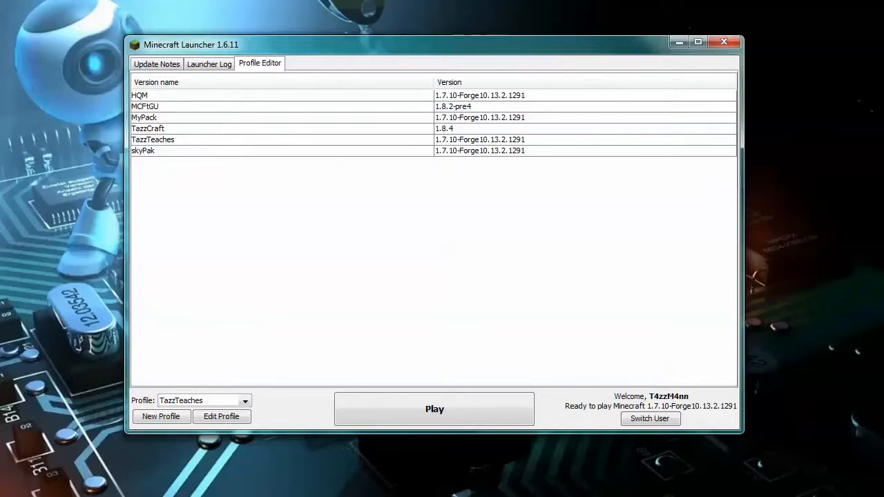
pyautogui.moveTo(358, 271)
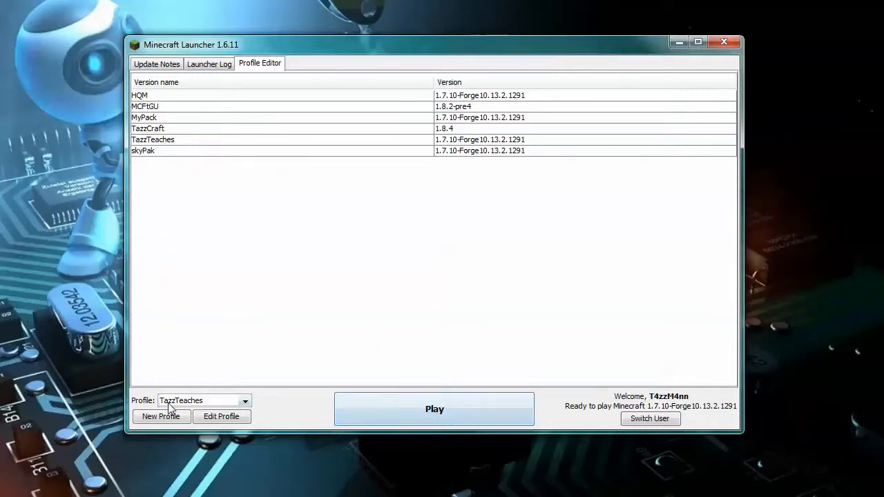
# Launch Minecraft 1.7.10 with Forge on the TazzTeaches profile.
pyautogui.click(435, 408)
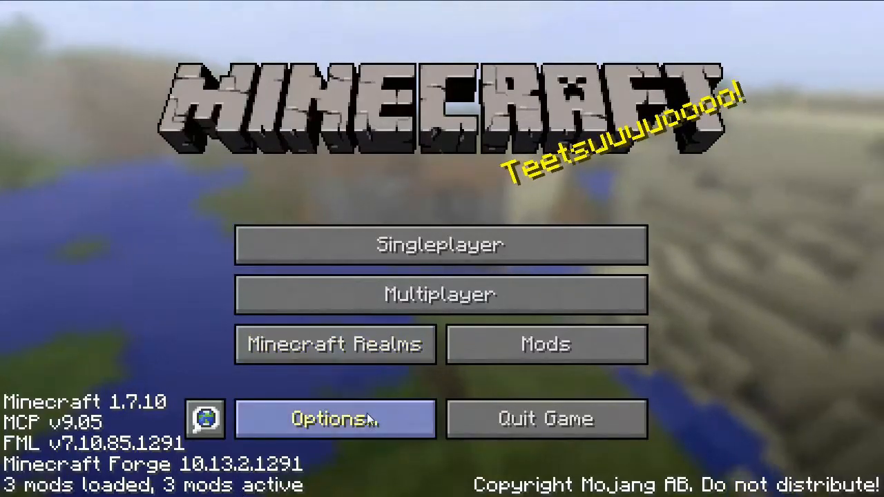
# Check that the mod list shows only Coder Pack, FML and Forge, then quit.
pyautogui.click(545, 345)
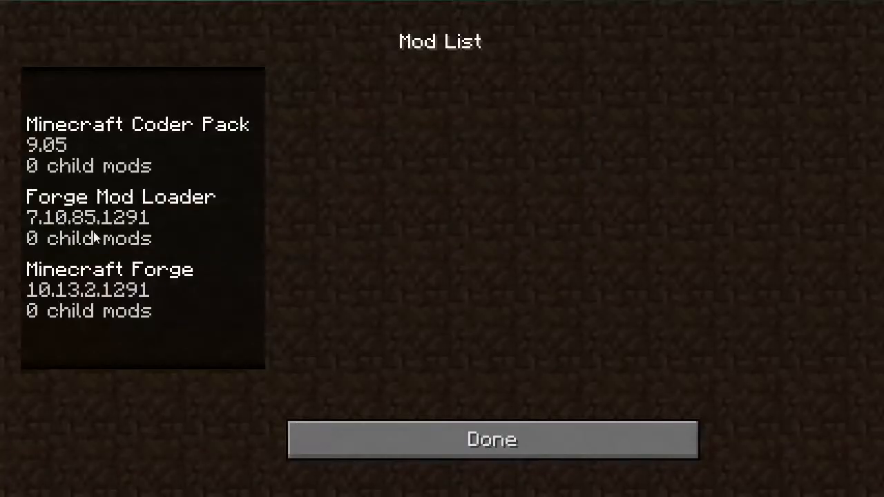
pyautogui.moveTo(254, 332)
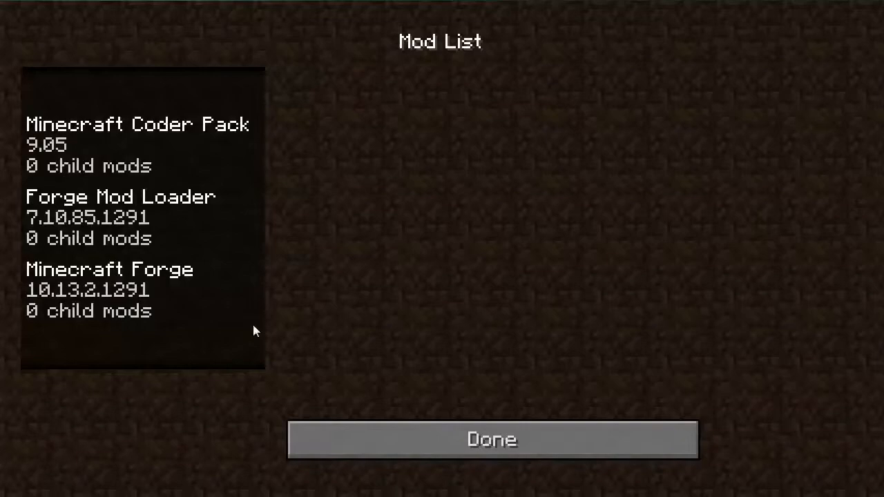
pyautogui.click(491, 439)
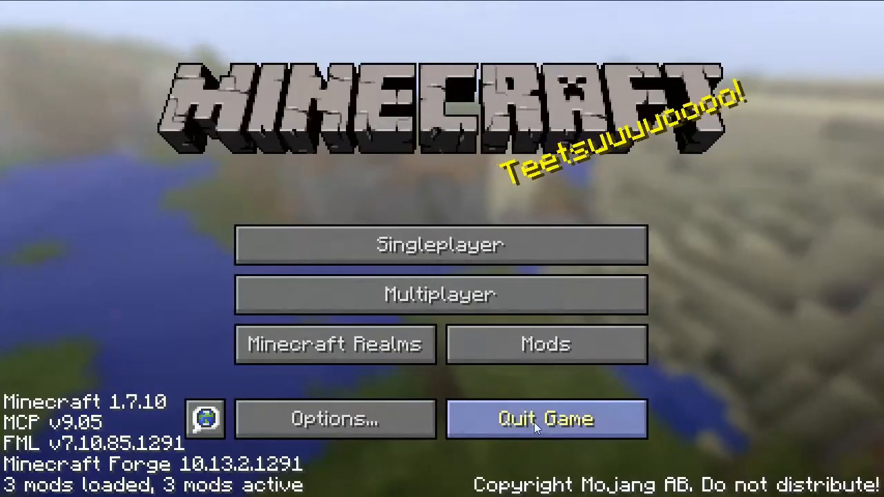
pyautogui.click(546, 420)
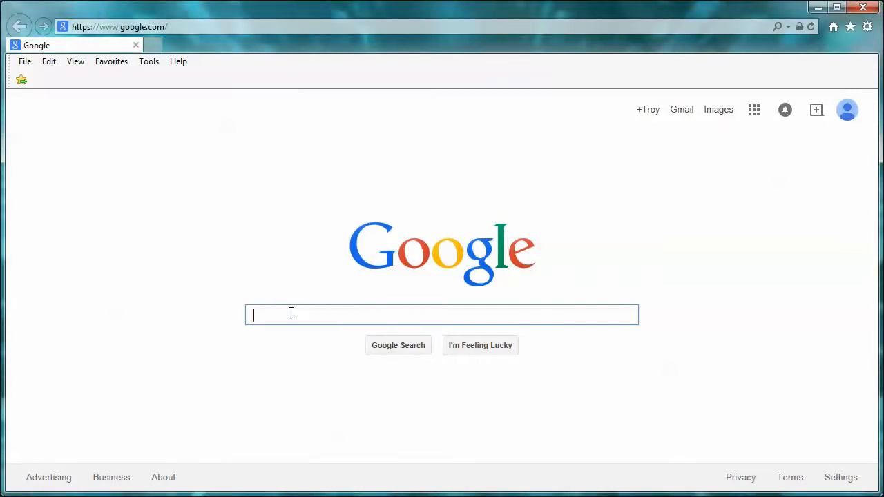
# Search Google for 'tinkers construct 1.7.10' and open the Curse.com Tinkers Construct result.
pyautogui.write('tinkers construct 1.7.10')
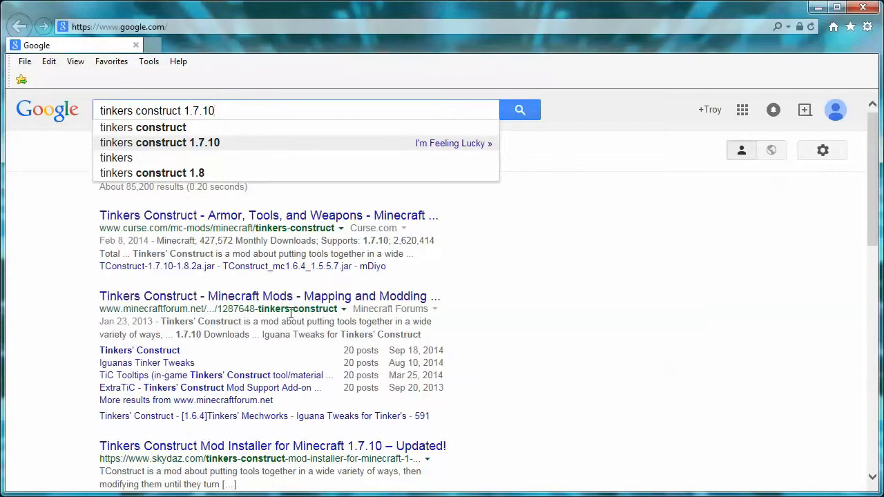
pyautogui.click(519, 110)
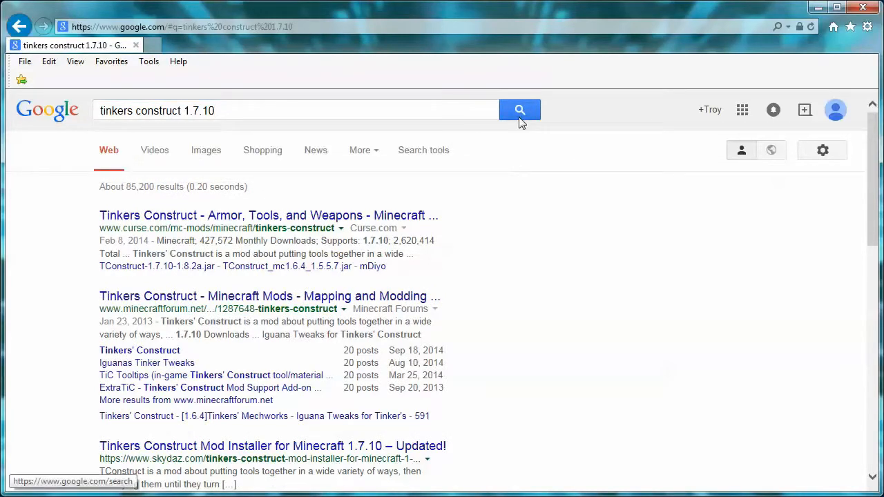
pyautogui.moveTo(159, 335)
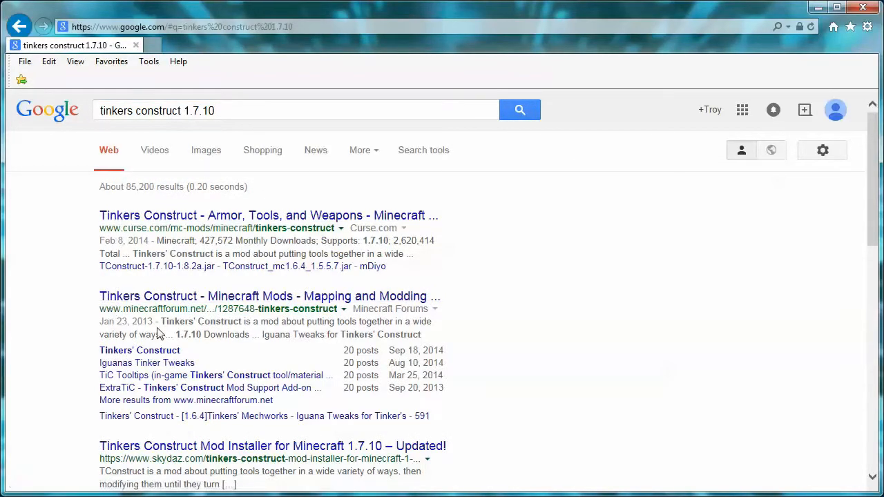
pyautogui.scroll(-3)
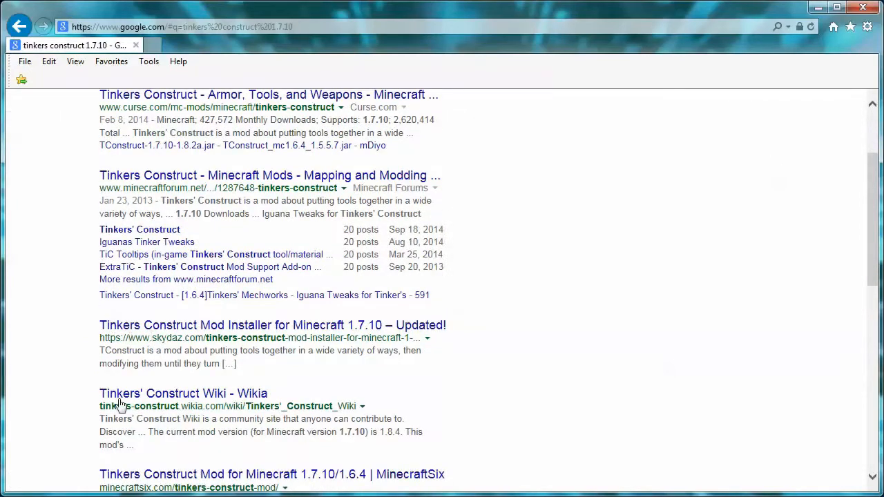
pyautogui.scroll(3)
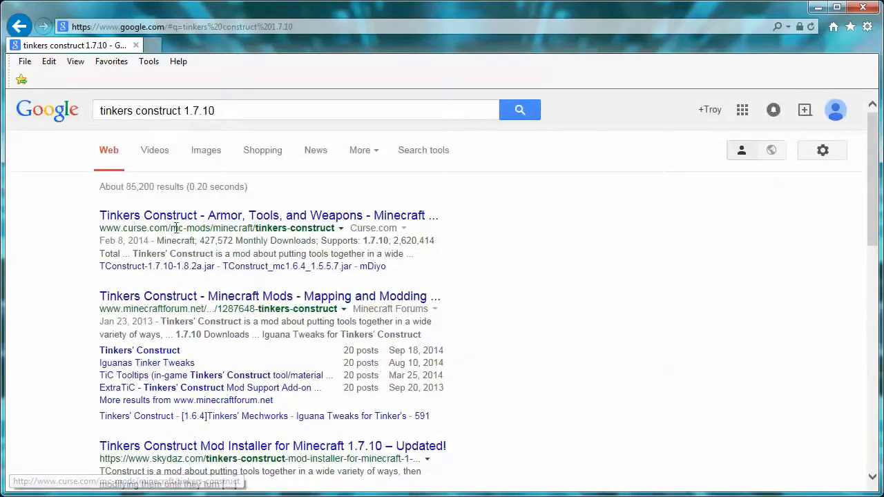
pyautogui.moveTo(201, 308)
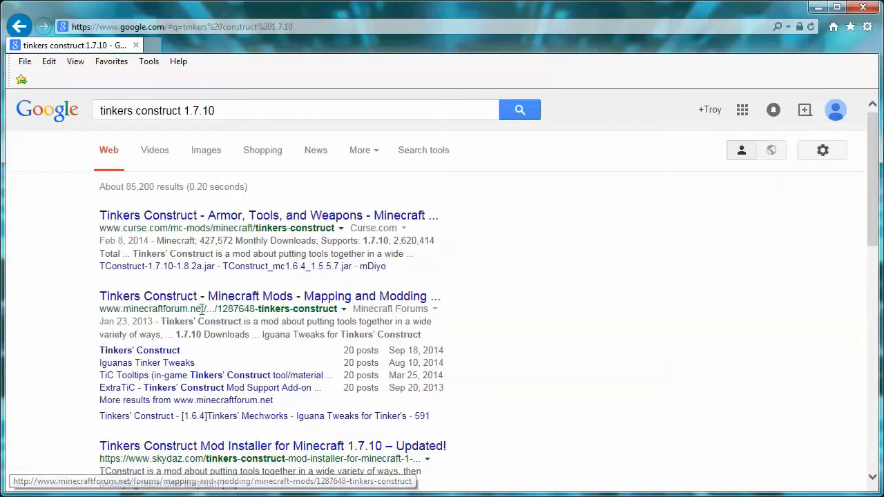
pyautogui.scroll(-3)
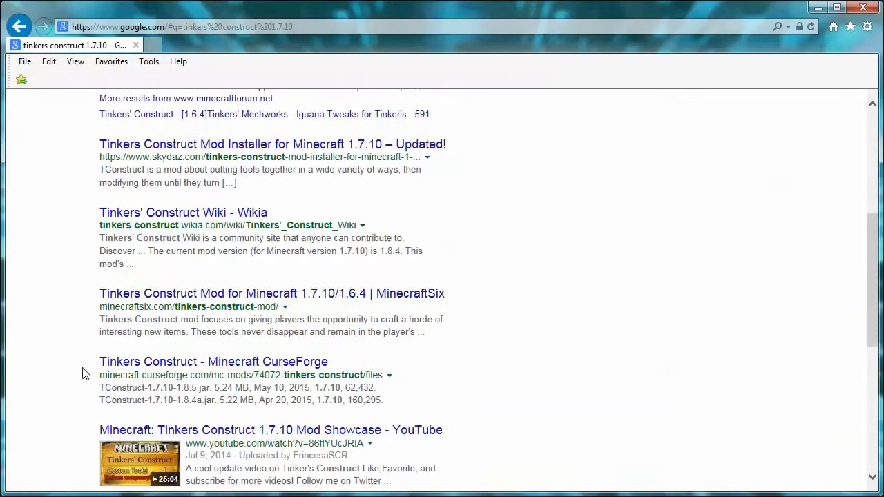
pyautogui.moveTo(113, 345)
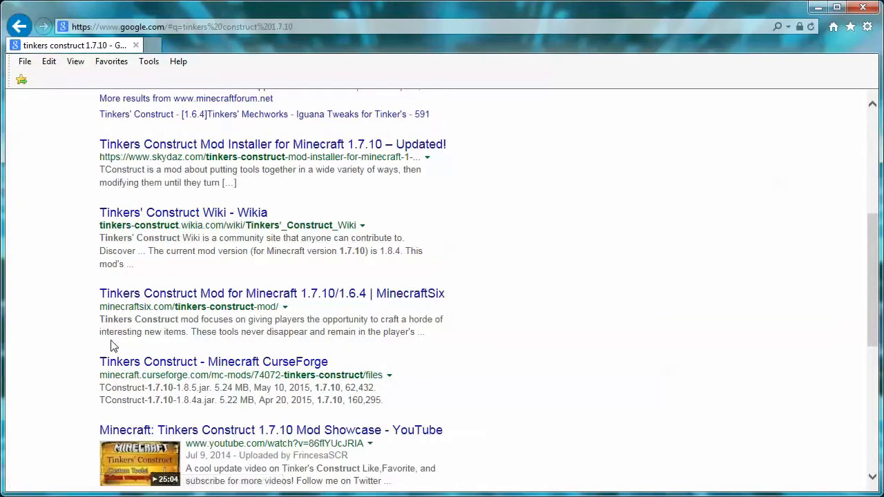
pyautogui.scroll(-3)
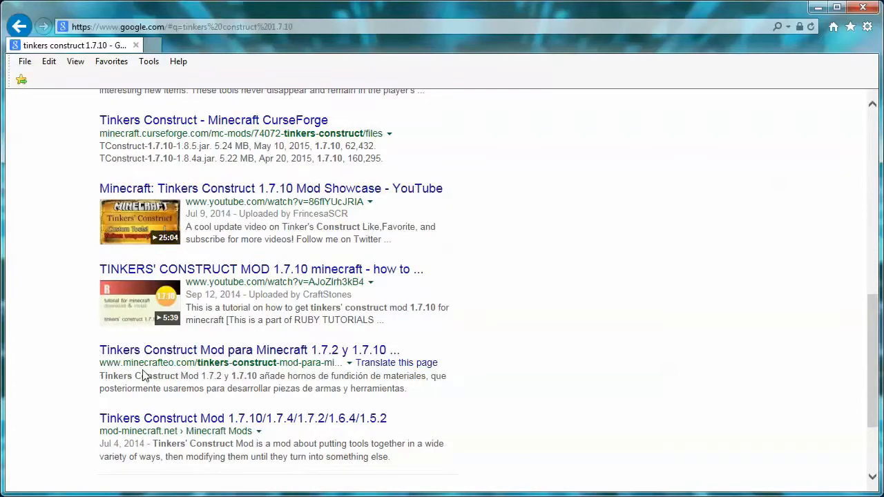
pyautogui.scroll(-3)
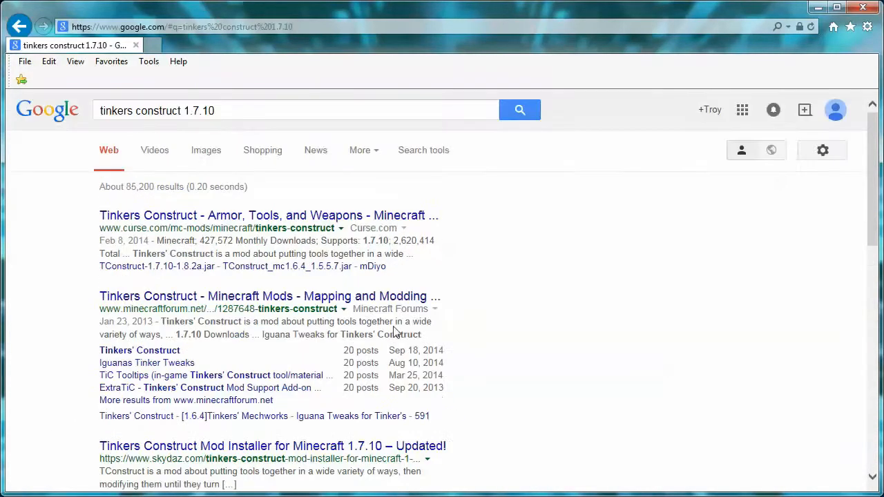
pyautogui.moveTo(126, 228)
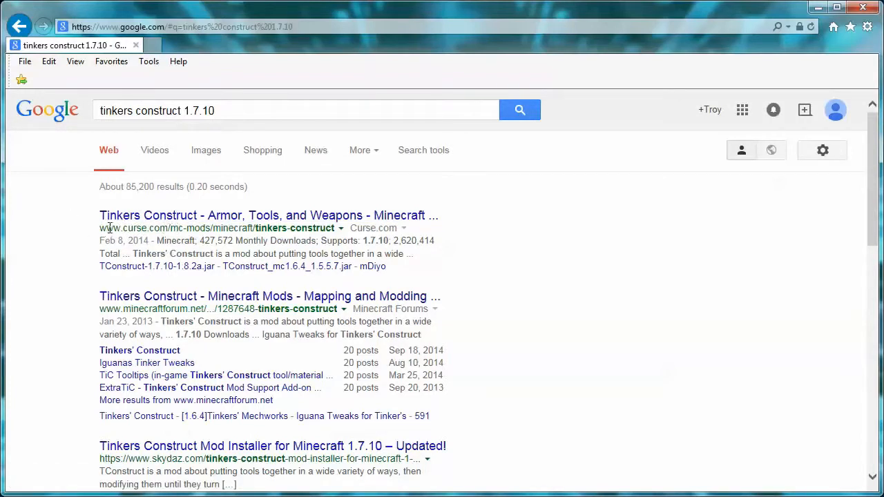
pyautogui.doubleClick(134, 228)
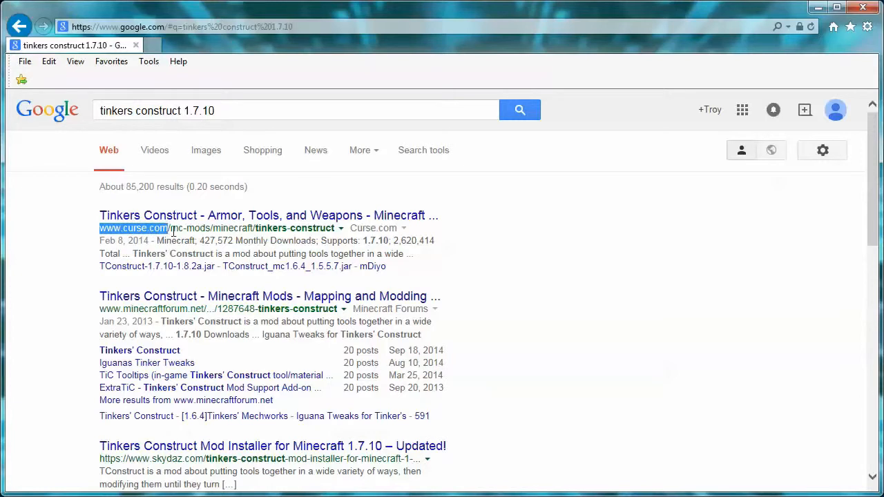
pyautogui.moveTo(115, 308)
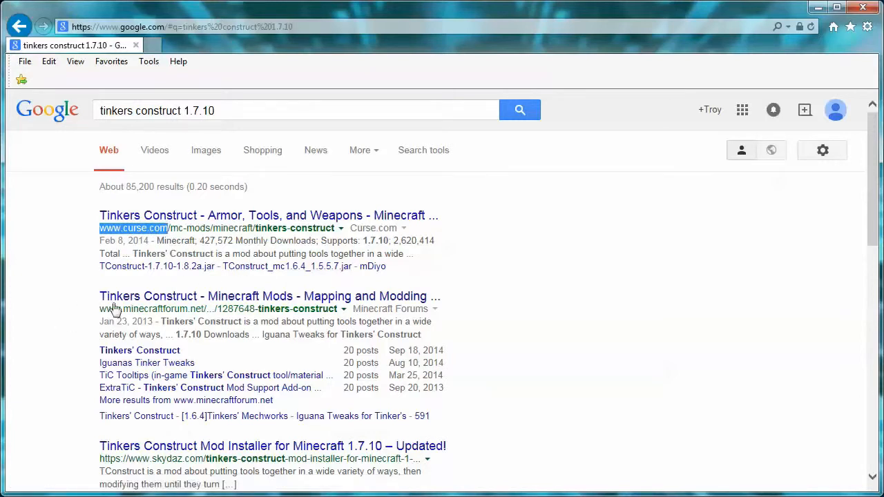
pyautogui.moveTo(449, 314)
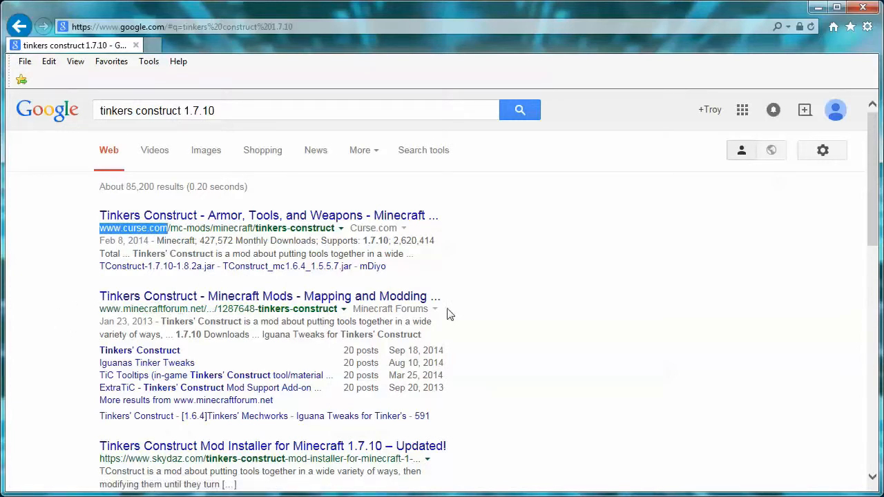
pyautogui.moveTo(203, 222)
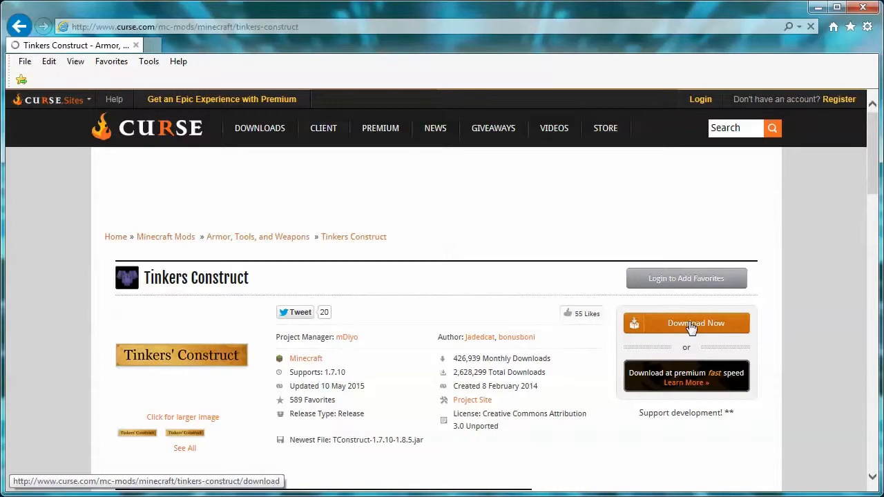
# Download TConstruct-1.7.10-1.8.5.jar from Curse.com and show it in the Downloads folder.
pyautogui.scroll(-3)
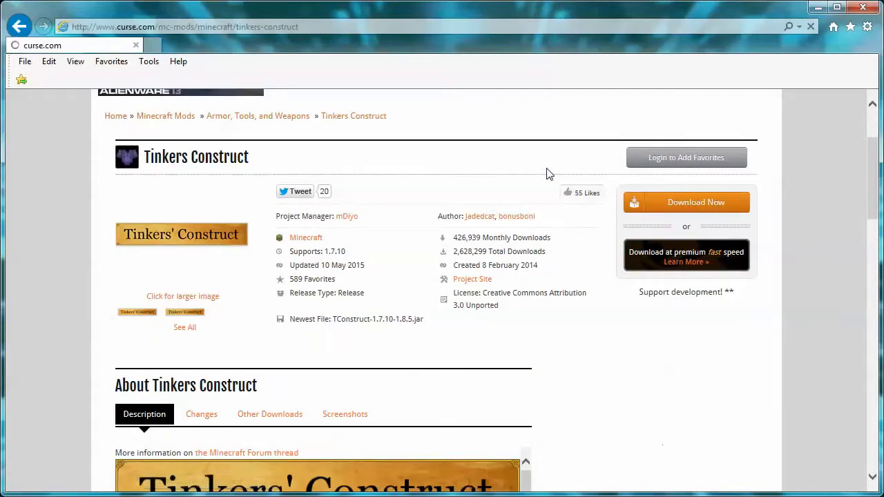
pyautogui.click(695, 202)
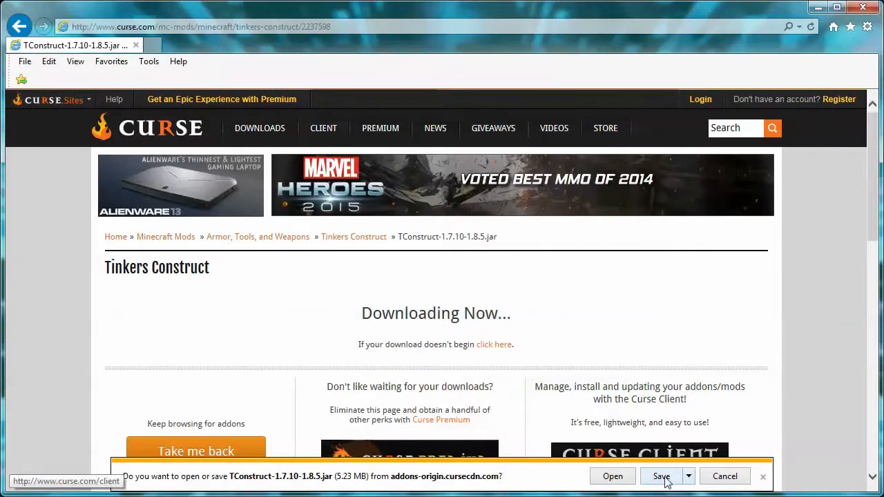
pyautogui.click(660, 476)
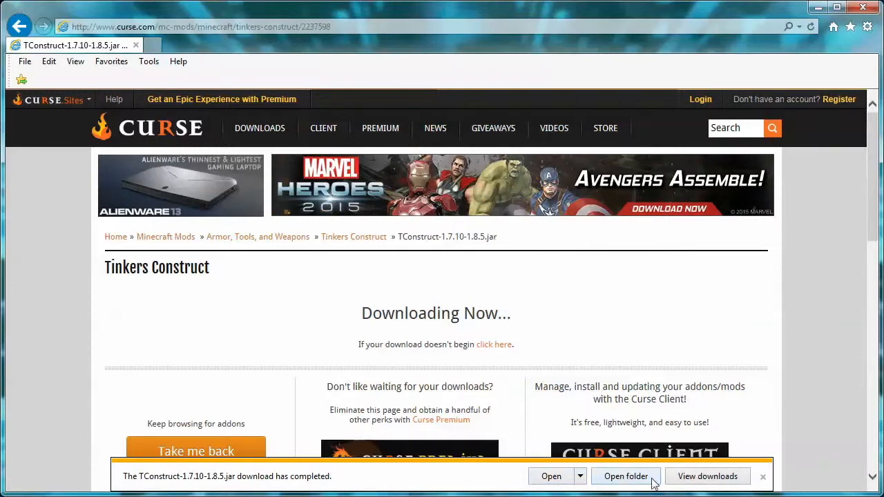
pyautogui.click(626, 476)
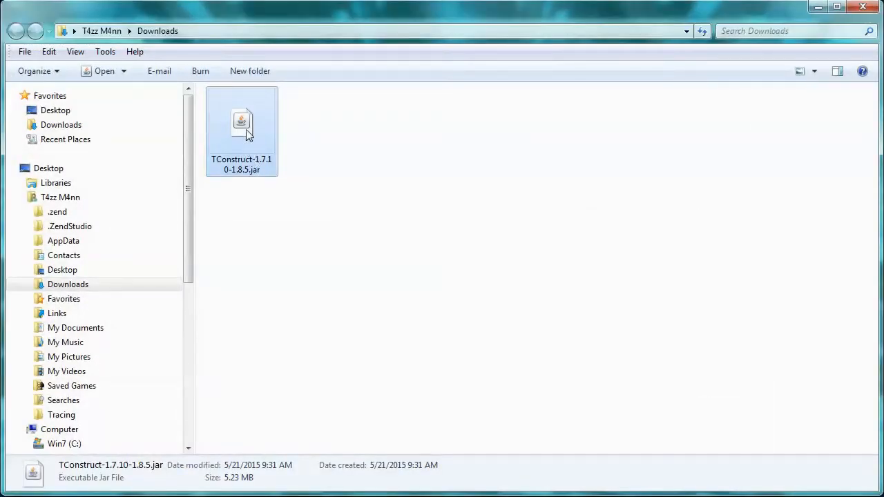
pyautogui.moveTo(247, 150)
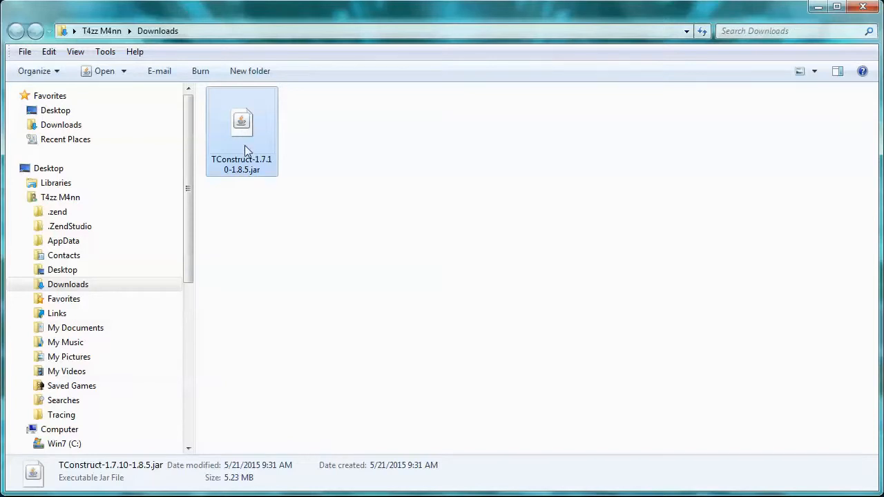
pyautogui.moveTo(243, 140)
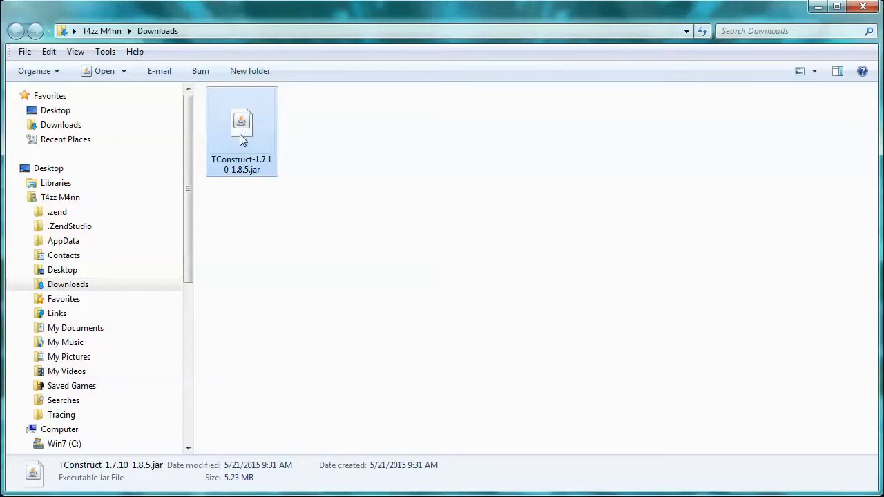
# Copy TConstruct-1.7.10-1.8.5.jar into the T4zzTeaches profile's mods folder.
pyautogui.rightClick(241, 131)
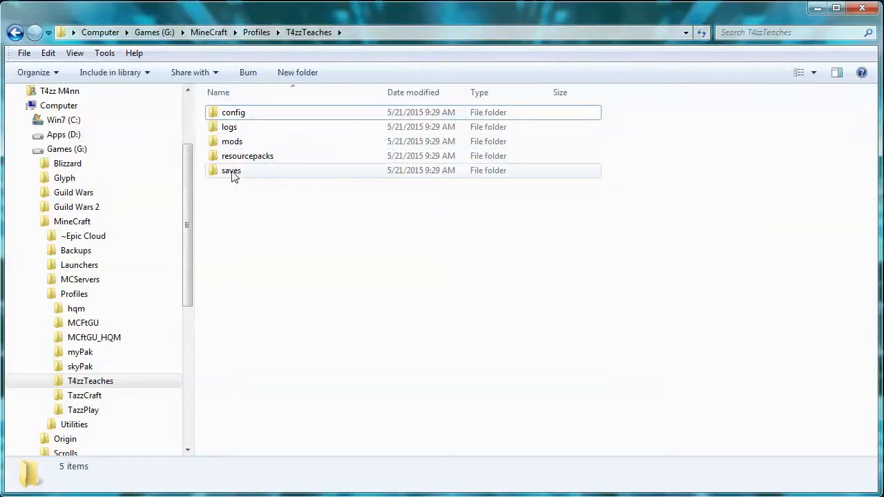
pyautogui.click(232, 112)
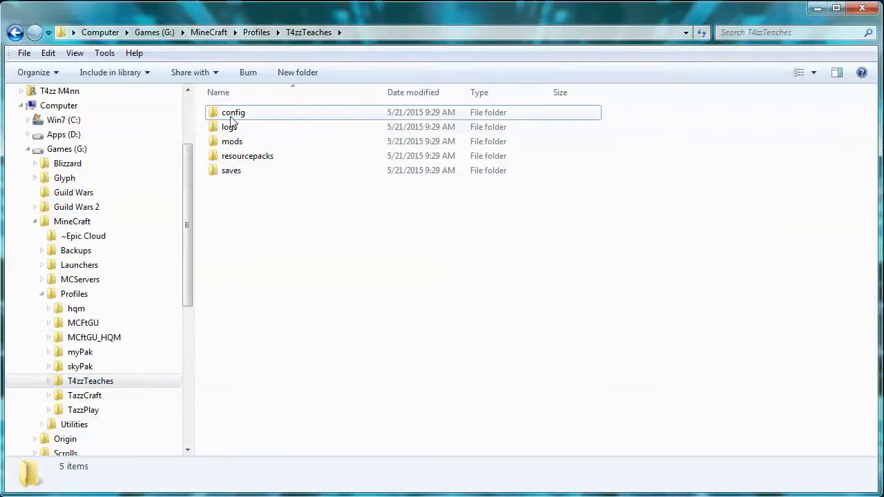
pyautogui.click(248, 156)
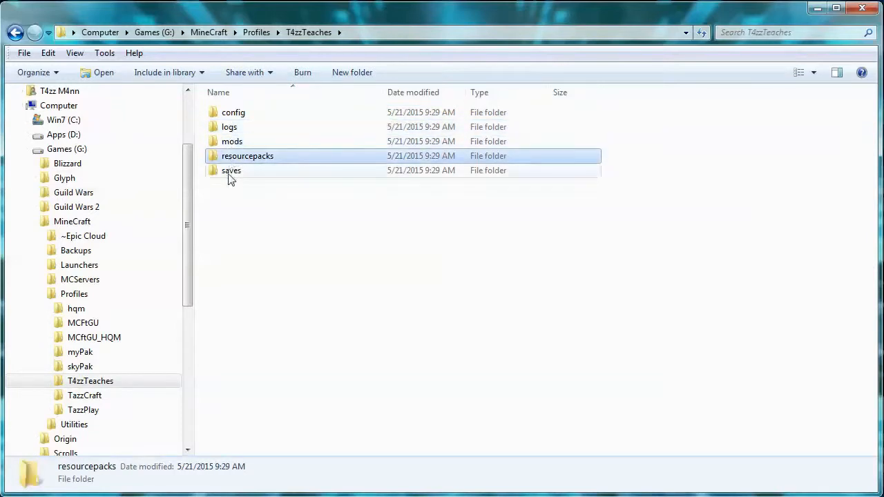
pyautogui.click(232, 142)
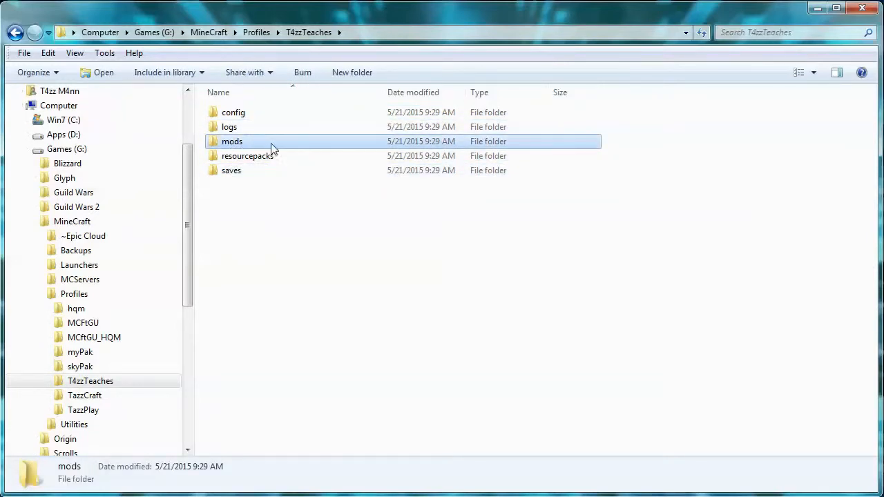
pyautogui.doubleClick(232, 140)
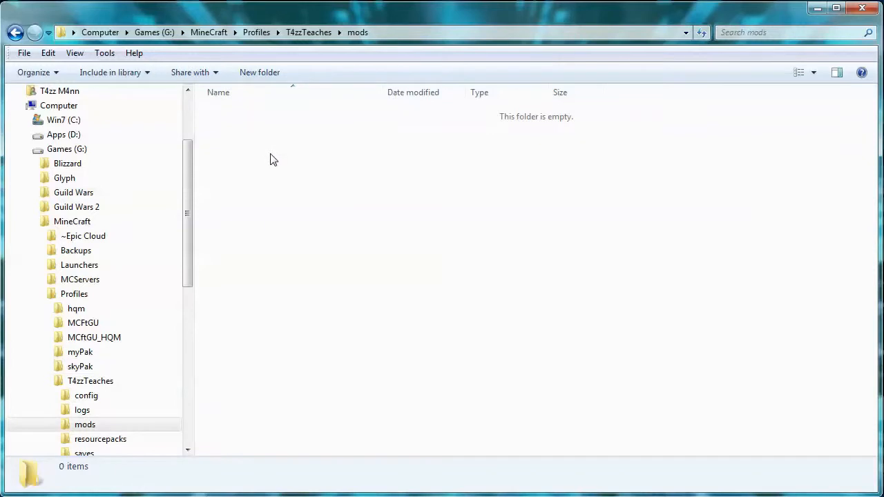
pyautogui.rightClick(273, 158)
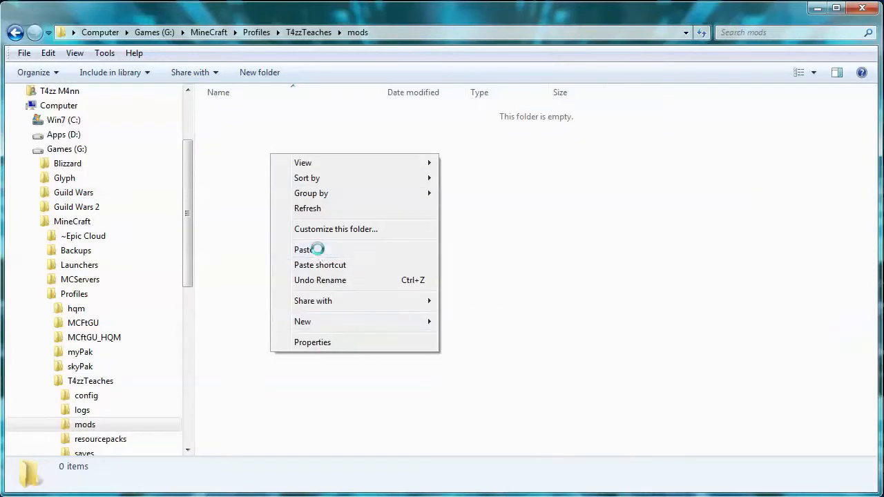
pyautogui.click(303, 249)
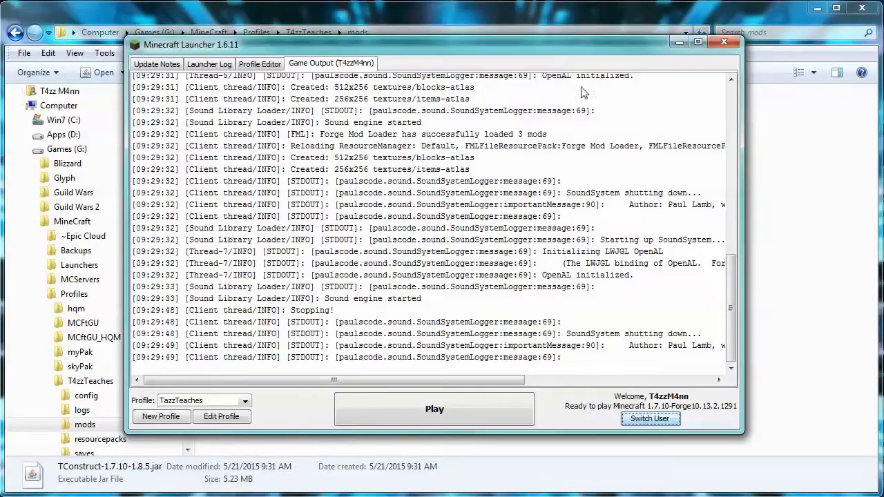
# Launch the modded profile and hit the missing Mantle 1.7.10-0.3.2 error.
pyautogui.click(434, 409)
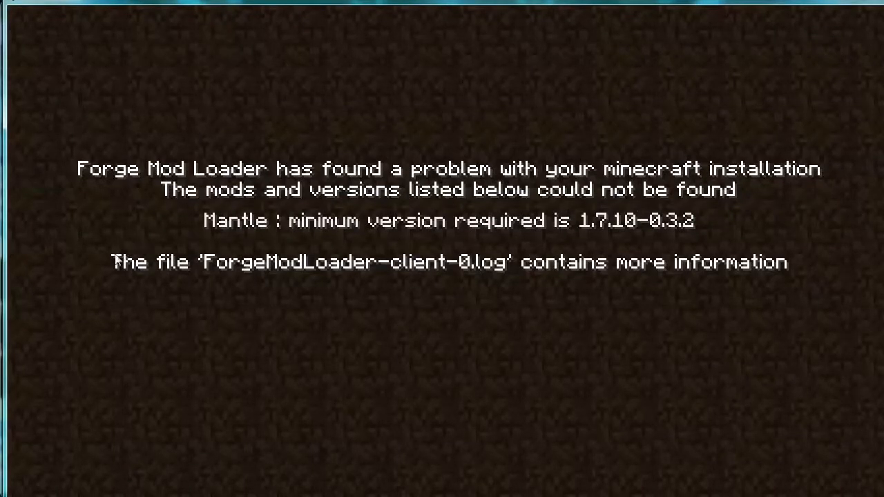
pyautogui.moveTo(531, 240)
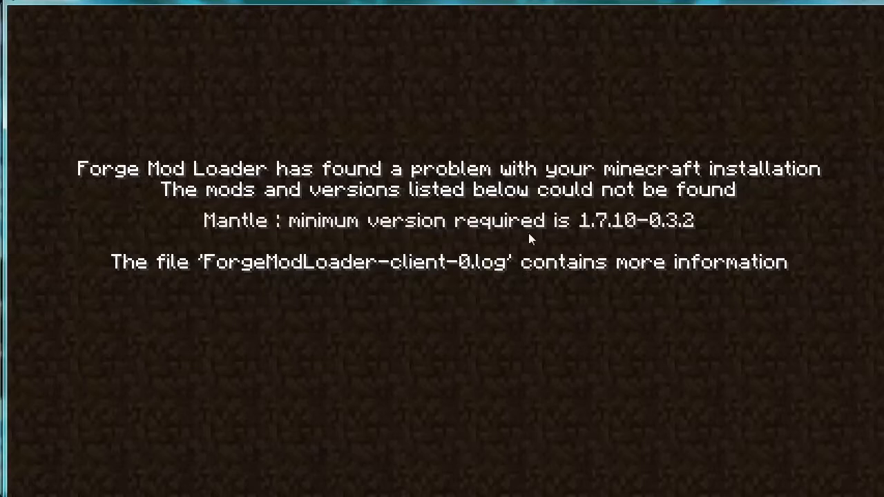
pyautogui.moveTo(228, 182)
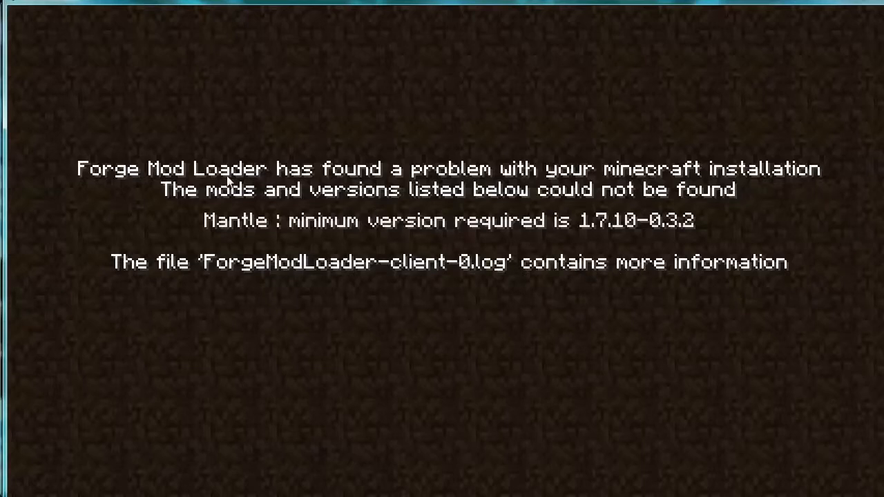
pyautogui.moveTo(260, 225)
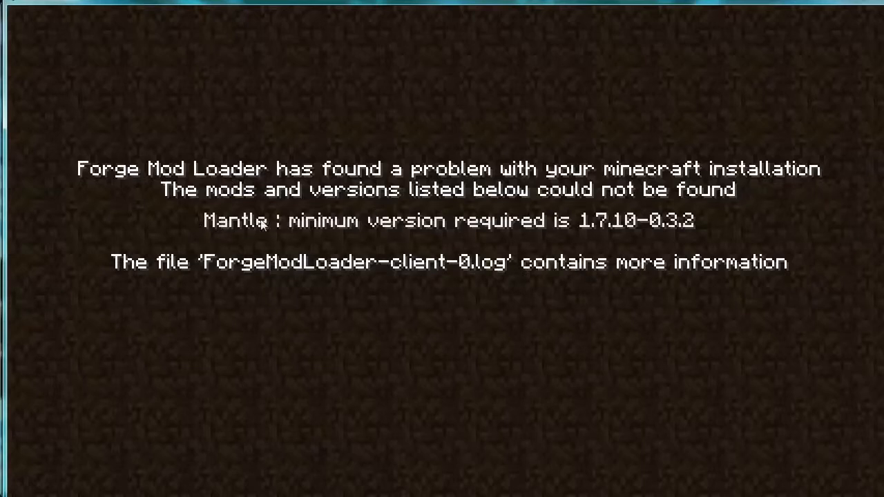
pyautogui.moveTo(201, 234)
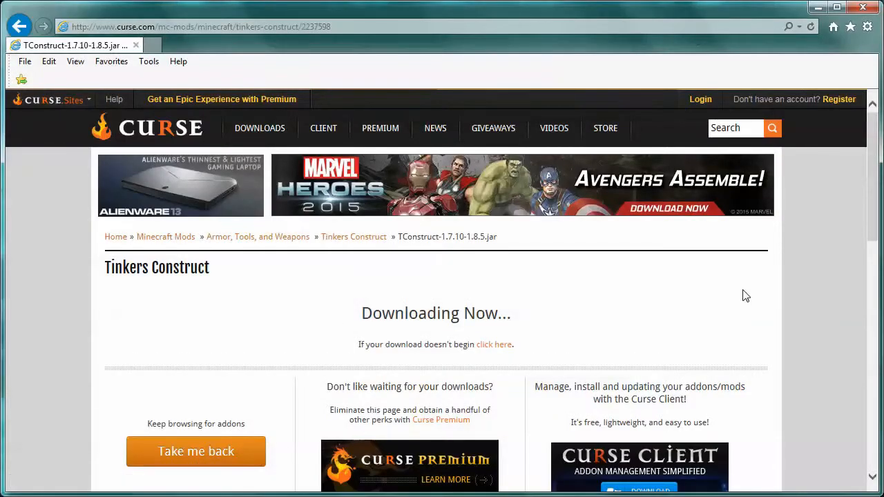
# Return to the search results and open the Minecraft Forum Tinkers Construct thread.
pyautogui.click(19, 26)
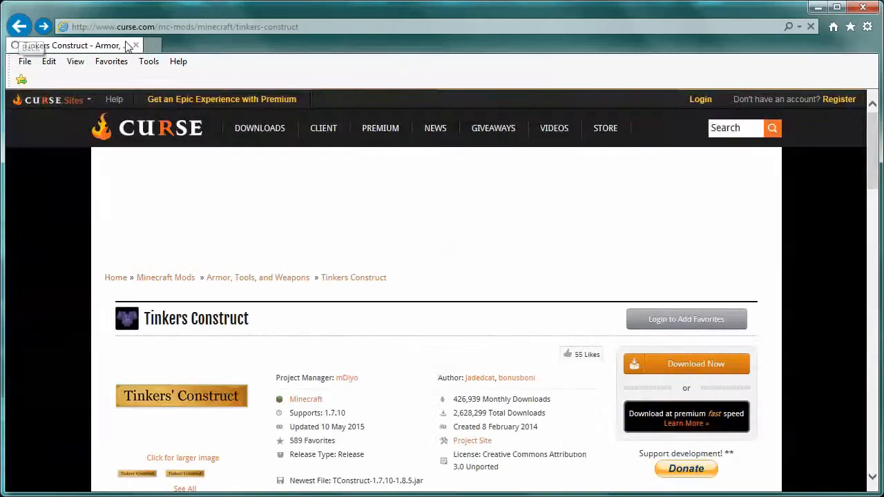
pyautogui.click(20, 27)
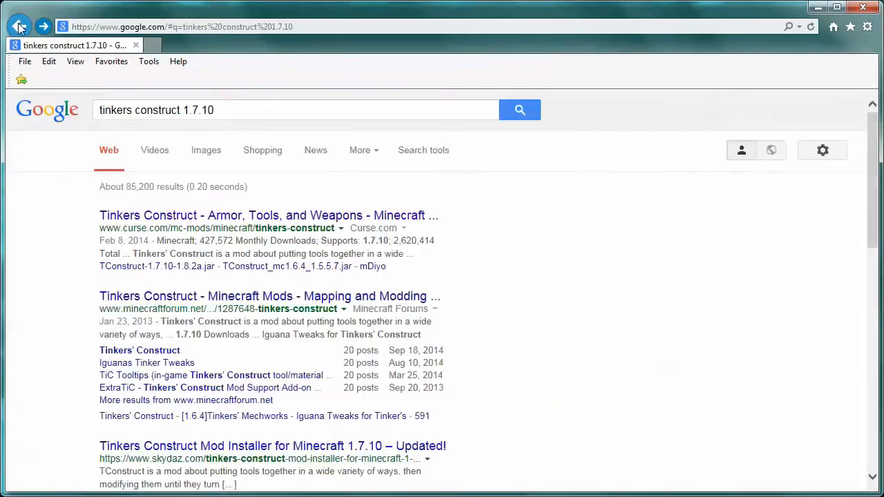
pyautogui.click(269, 296)
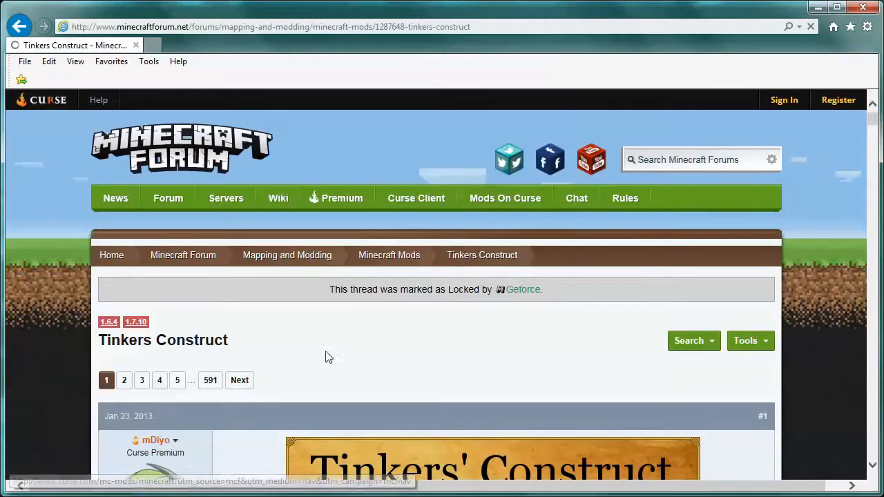
pyautogui.scroll(-3)
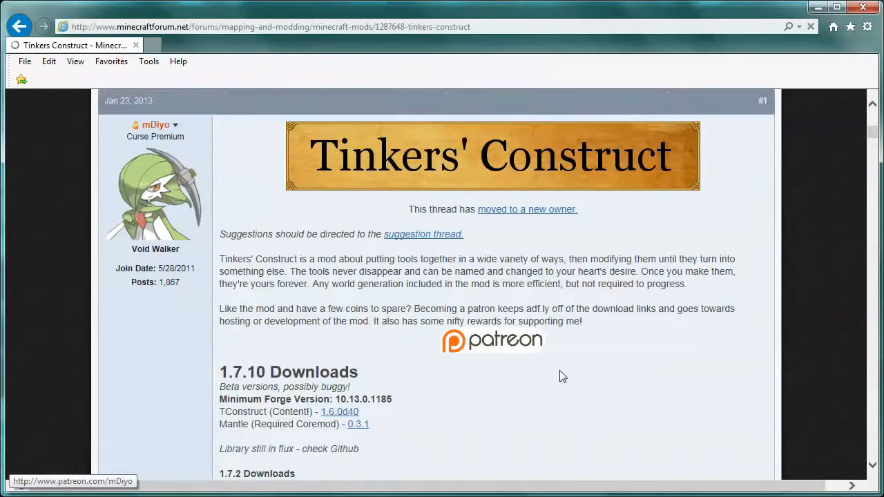
pyautogui.scroll(-3)
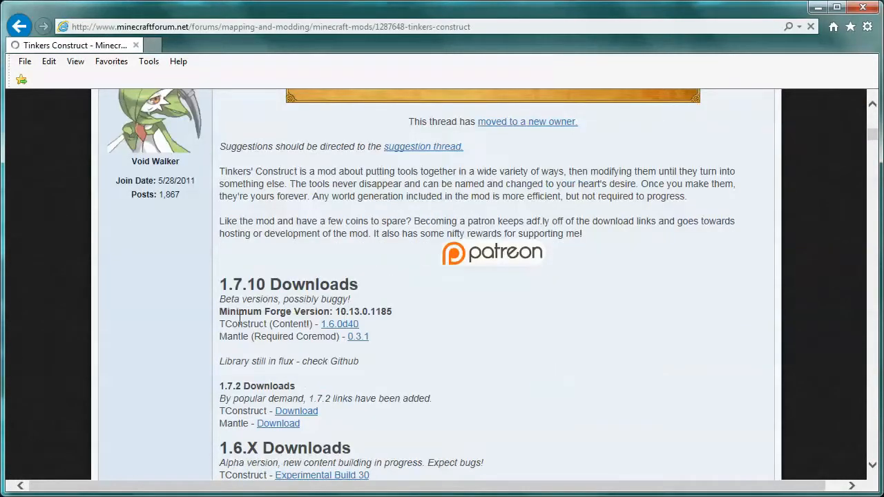
pyautogui.scroll(-3)
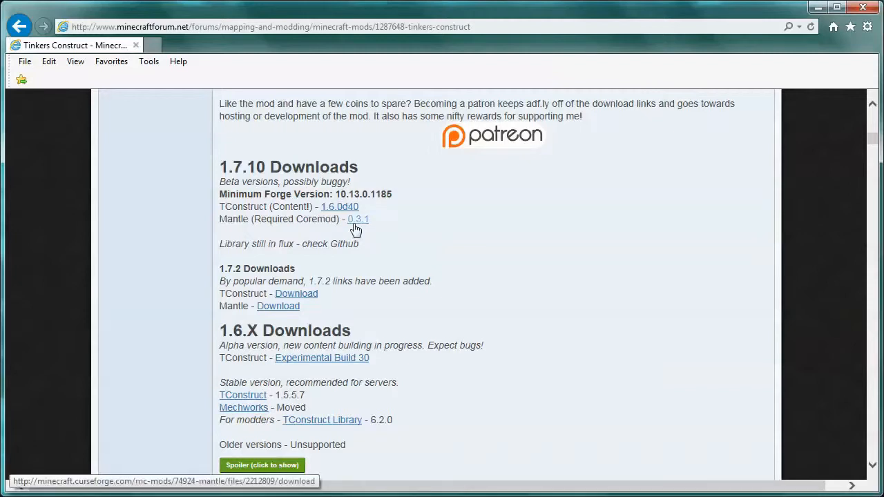
# Save Mantle-mc1.7.10-0.3.1.jar into the Forge folder.
pyautogui.click(358, 219)
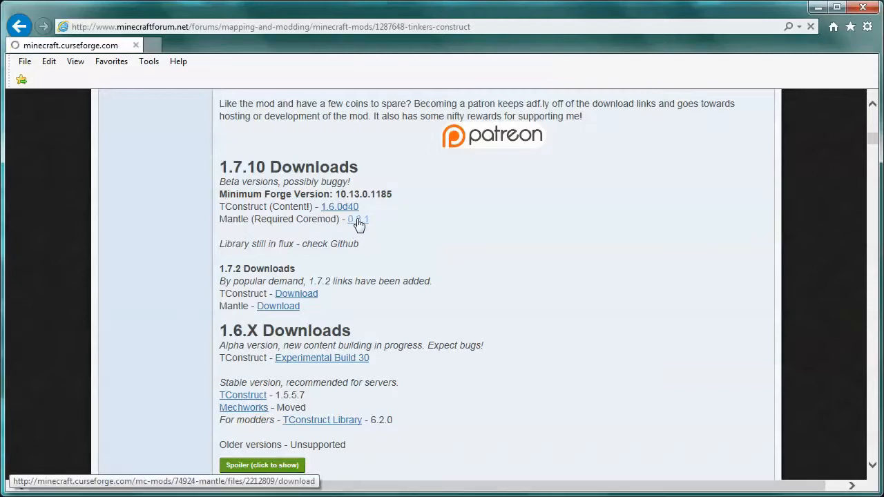
pyautogui.click(358, 219)
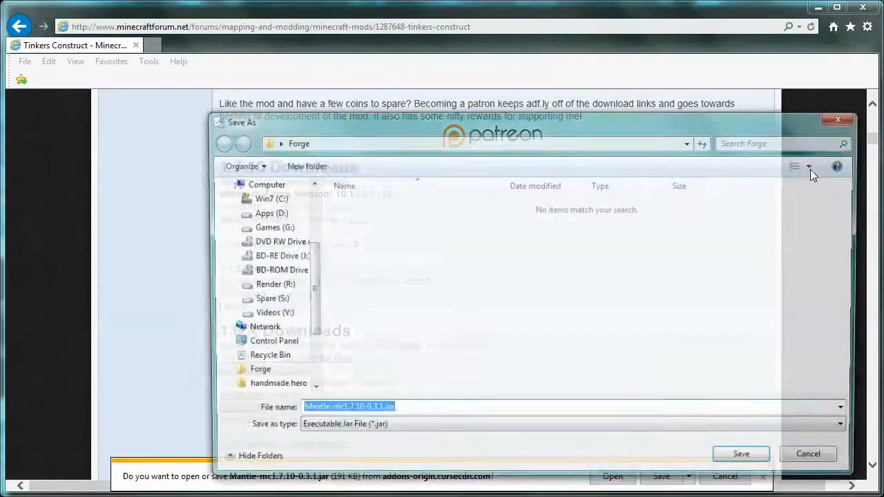
pyautogui.click(740, 454)
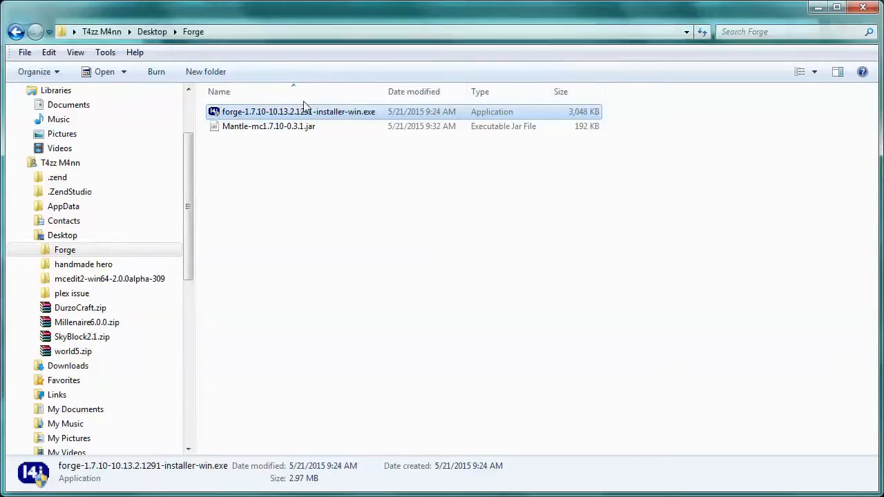
# Copy the Mantle jar into the profile's mods folder beside TConstruct.
pyautogui.rightClick(269, 126)
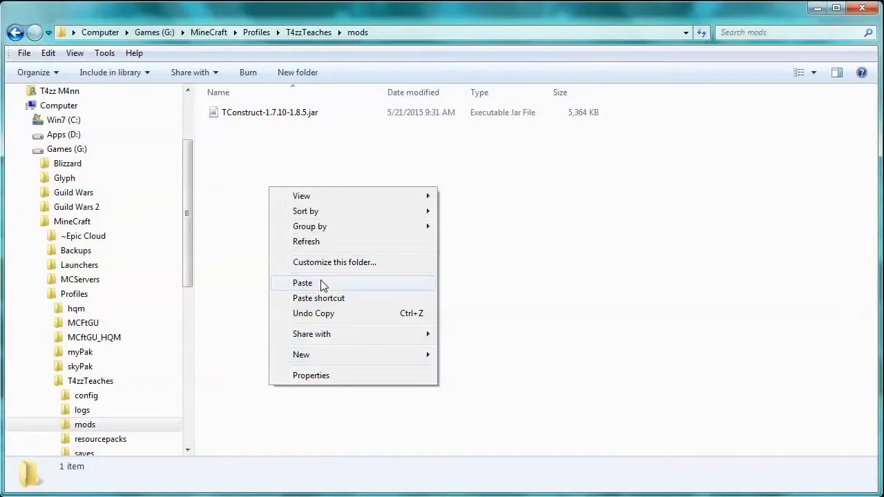
pyautogui.click(302, 283)
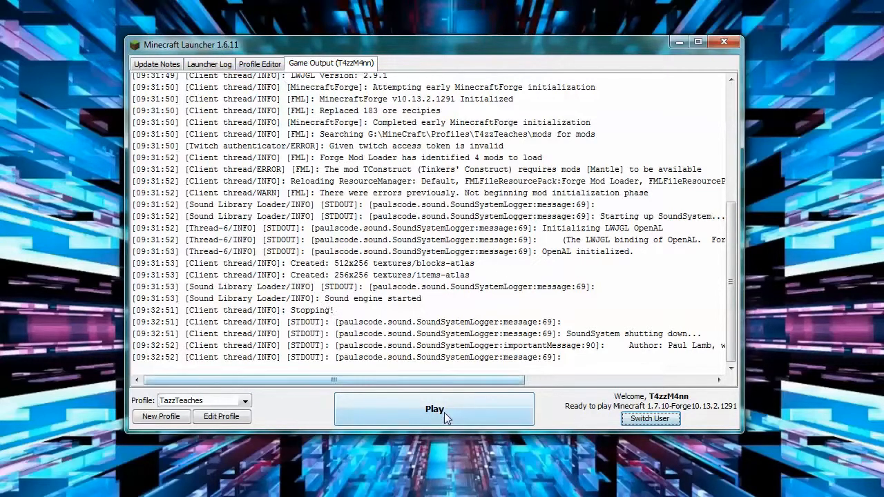
# Launch the Forge profile and view the mod list showing 5 active mods.
pyautogui.click(433, 408)
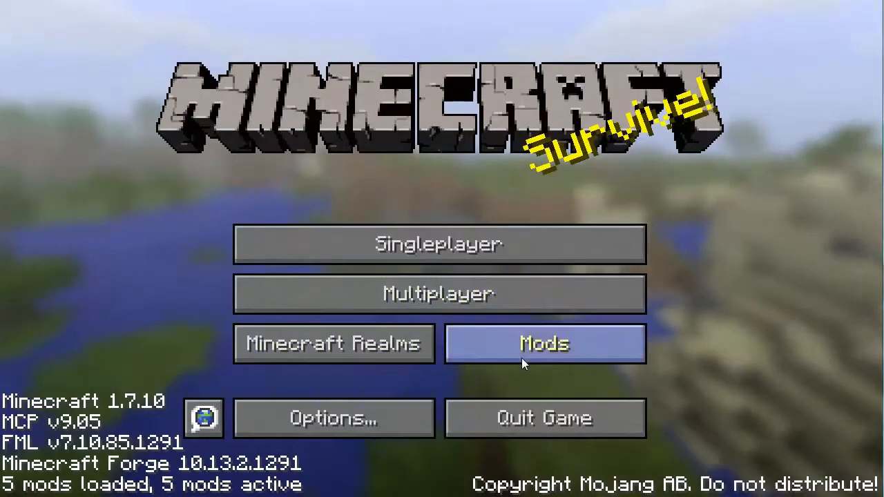
pyautogui.click(545, 343)
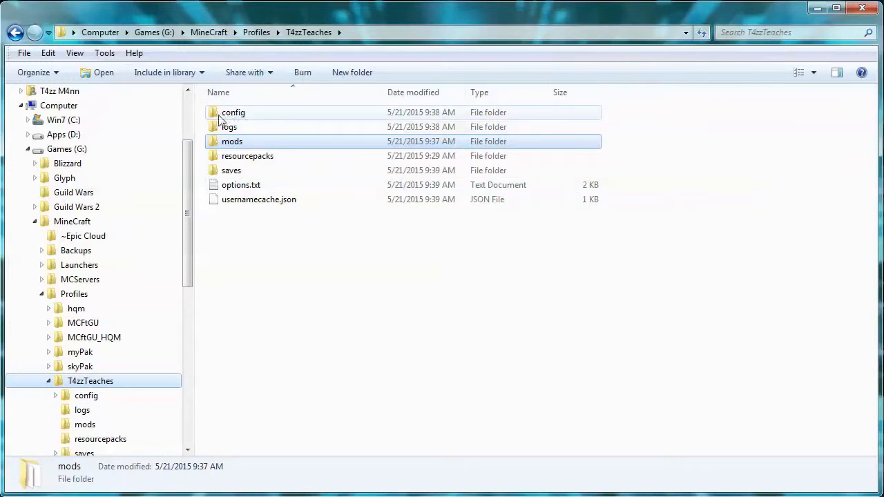
# Open the profile's config folder and open the TinkersModules cfg file in Notepad++.
pyautogui.click(233, 112)
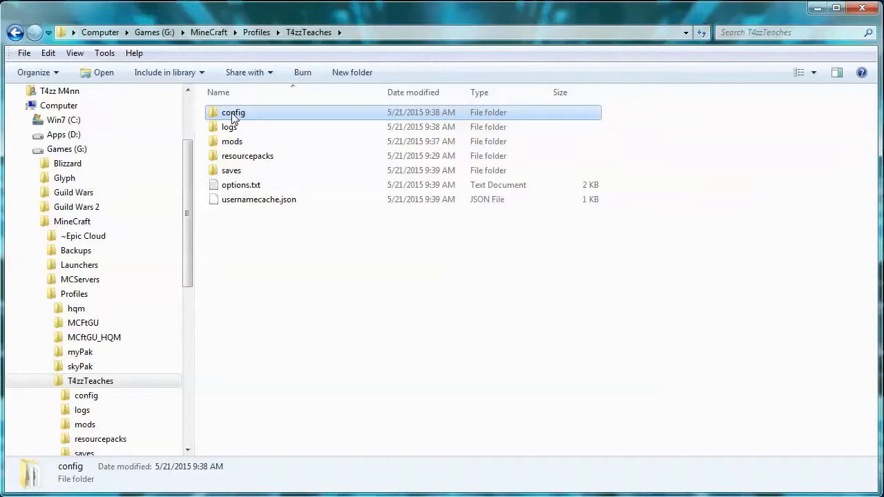
pyautogui.doubleClick(233, 112)
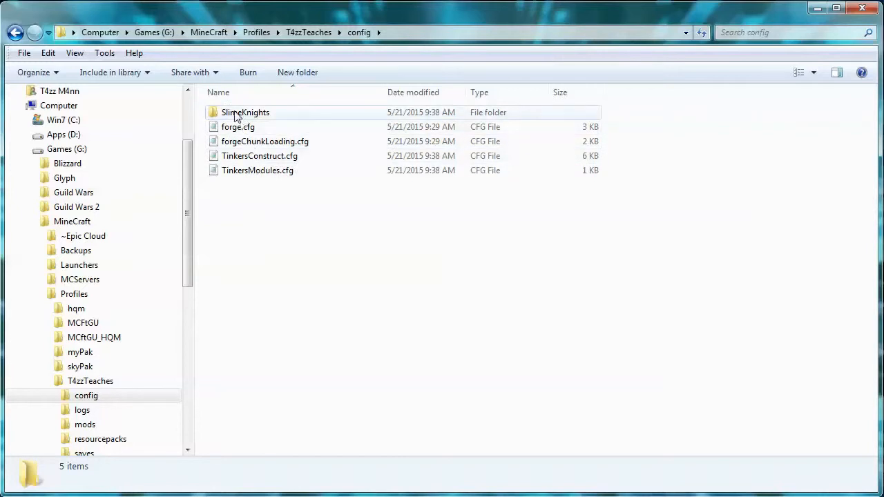
pyautogui.doubleClick(245, 112)
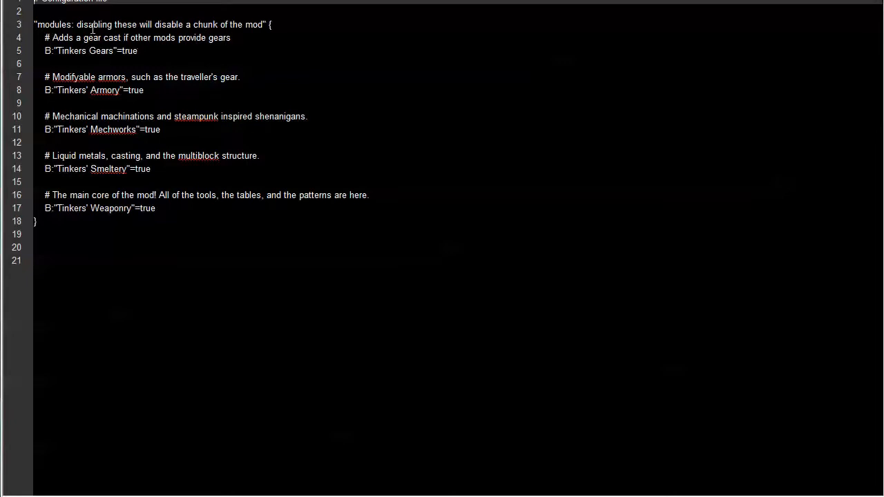
pyautogui.moveTo(94, 29)
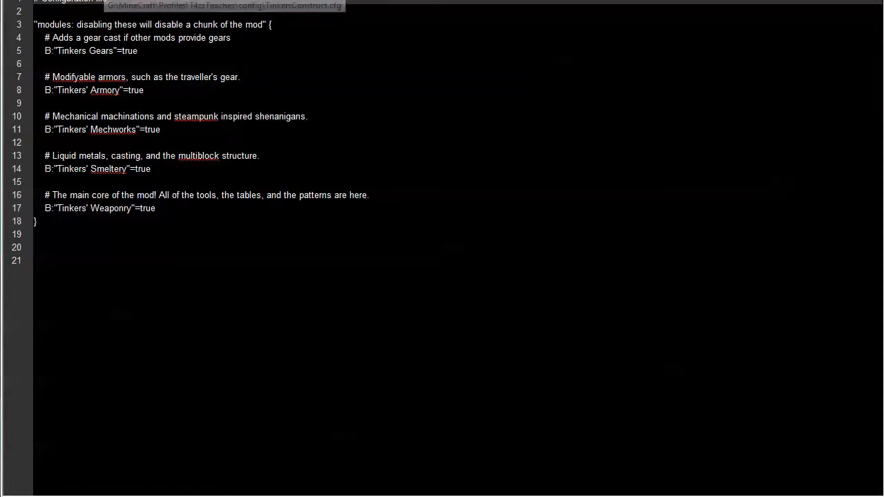
# Look through TinkersModules.cfg, scroll through TinkersConstruct.cfg's settings, then close TinkersConstruct.cfg.
pyautogui.click(192, 8)
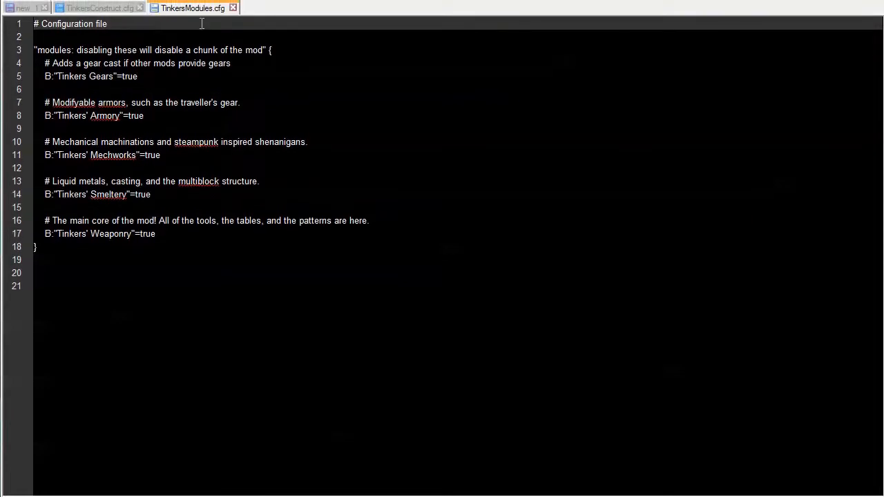
pyautogui.click(97, 8)
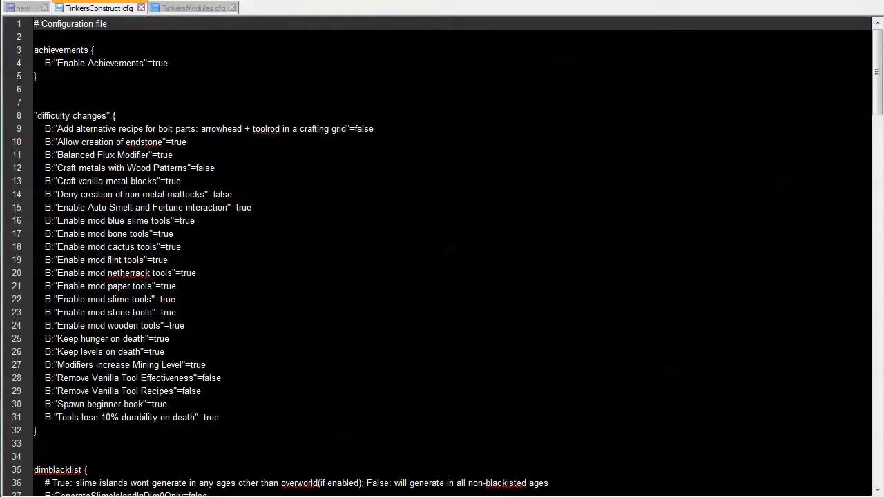
pyautogui.scroll(-3)
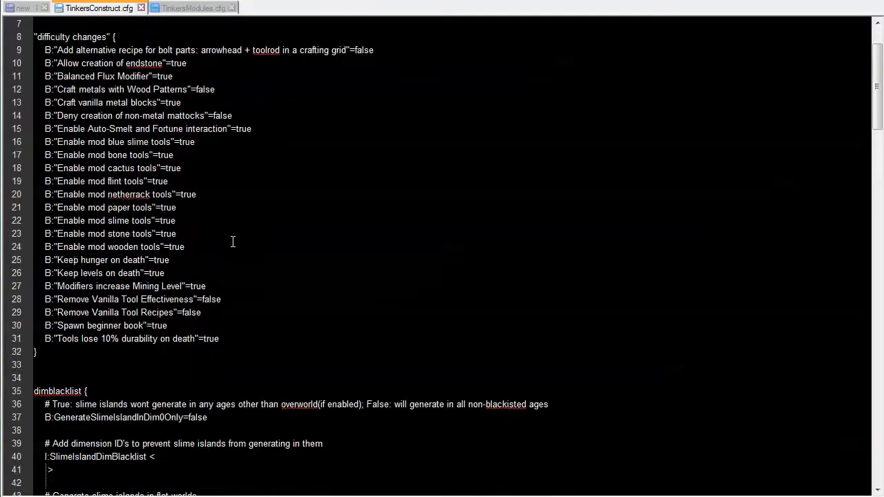
pyautogui.scroll(-3)
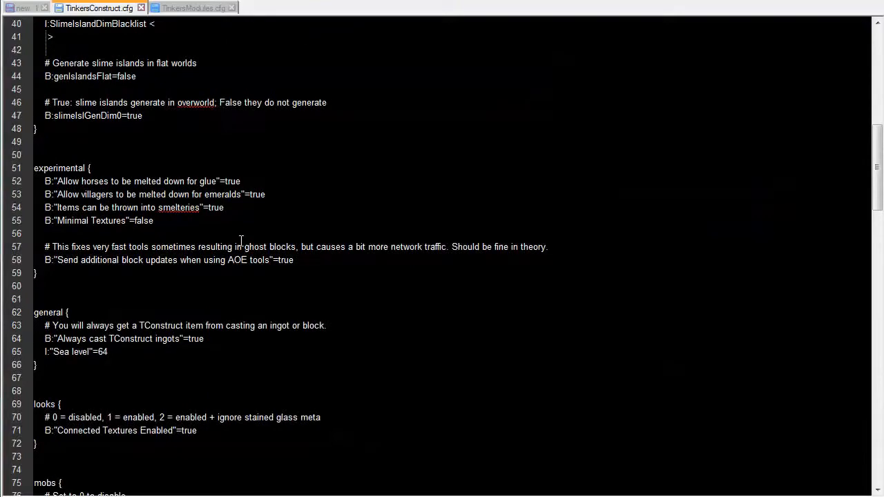
pyautogui.scroll(-3)
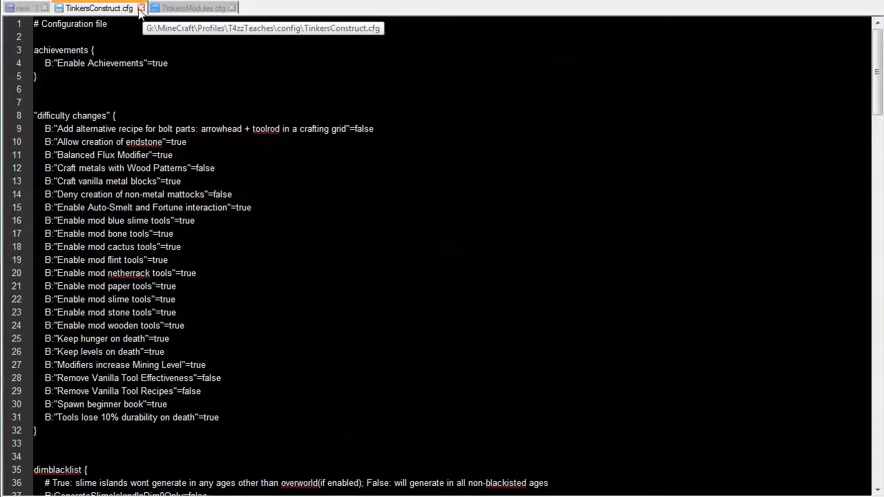
pyautogui.click(142, 7)
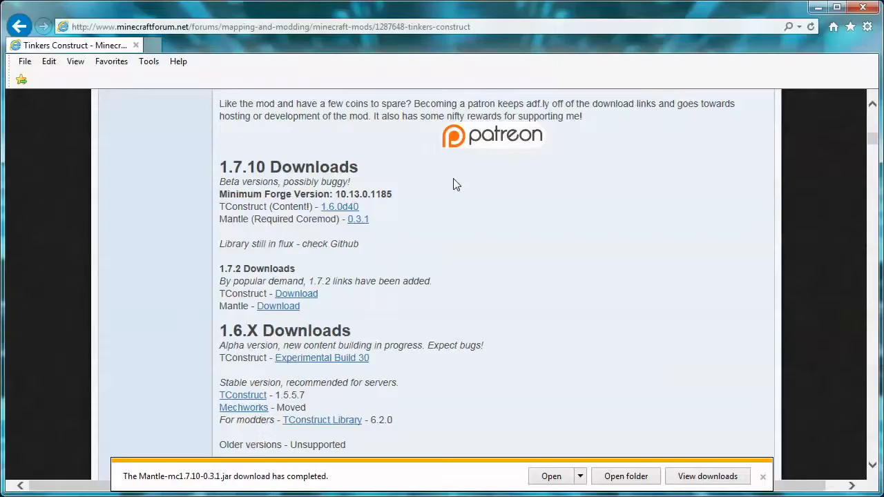
pyautogui.moveTo(462, 176)
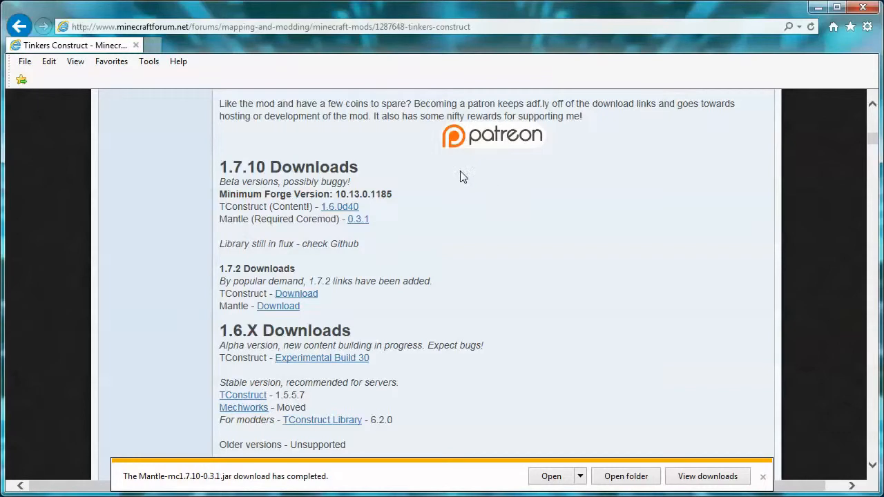
pyautogui.scroll(3)
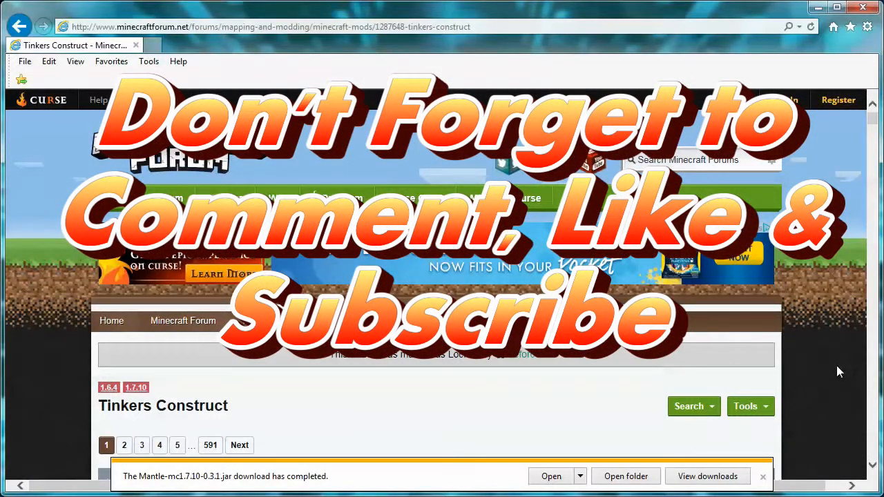
pyautogui.moveTo(428, 12)
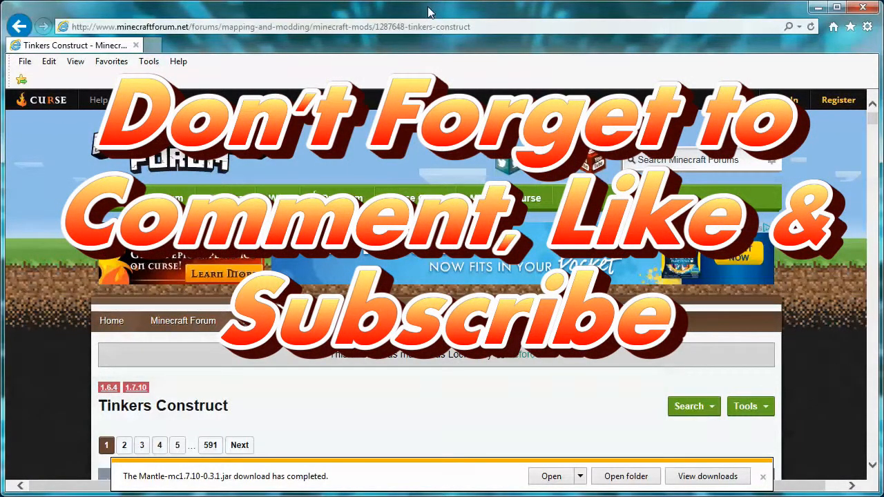